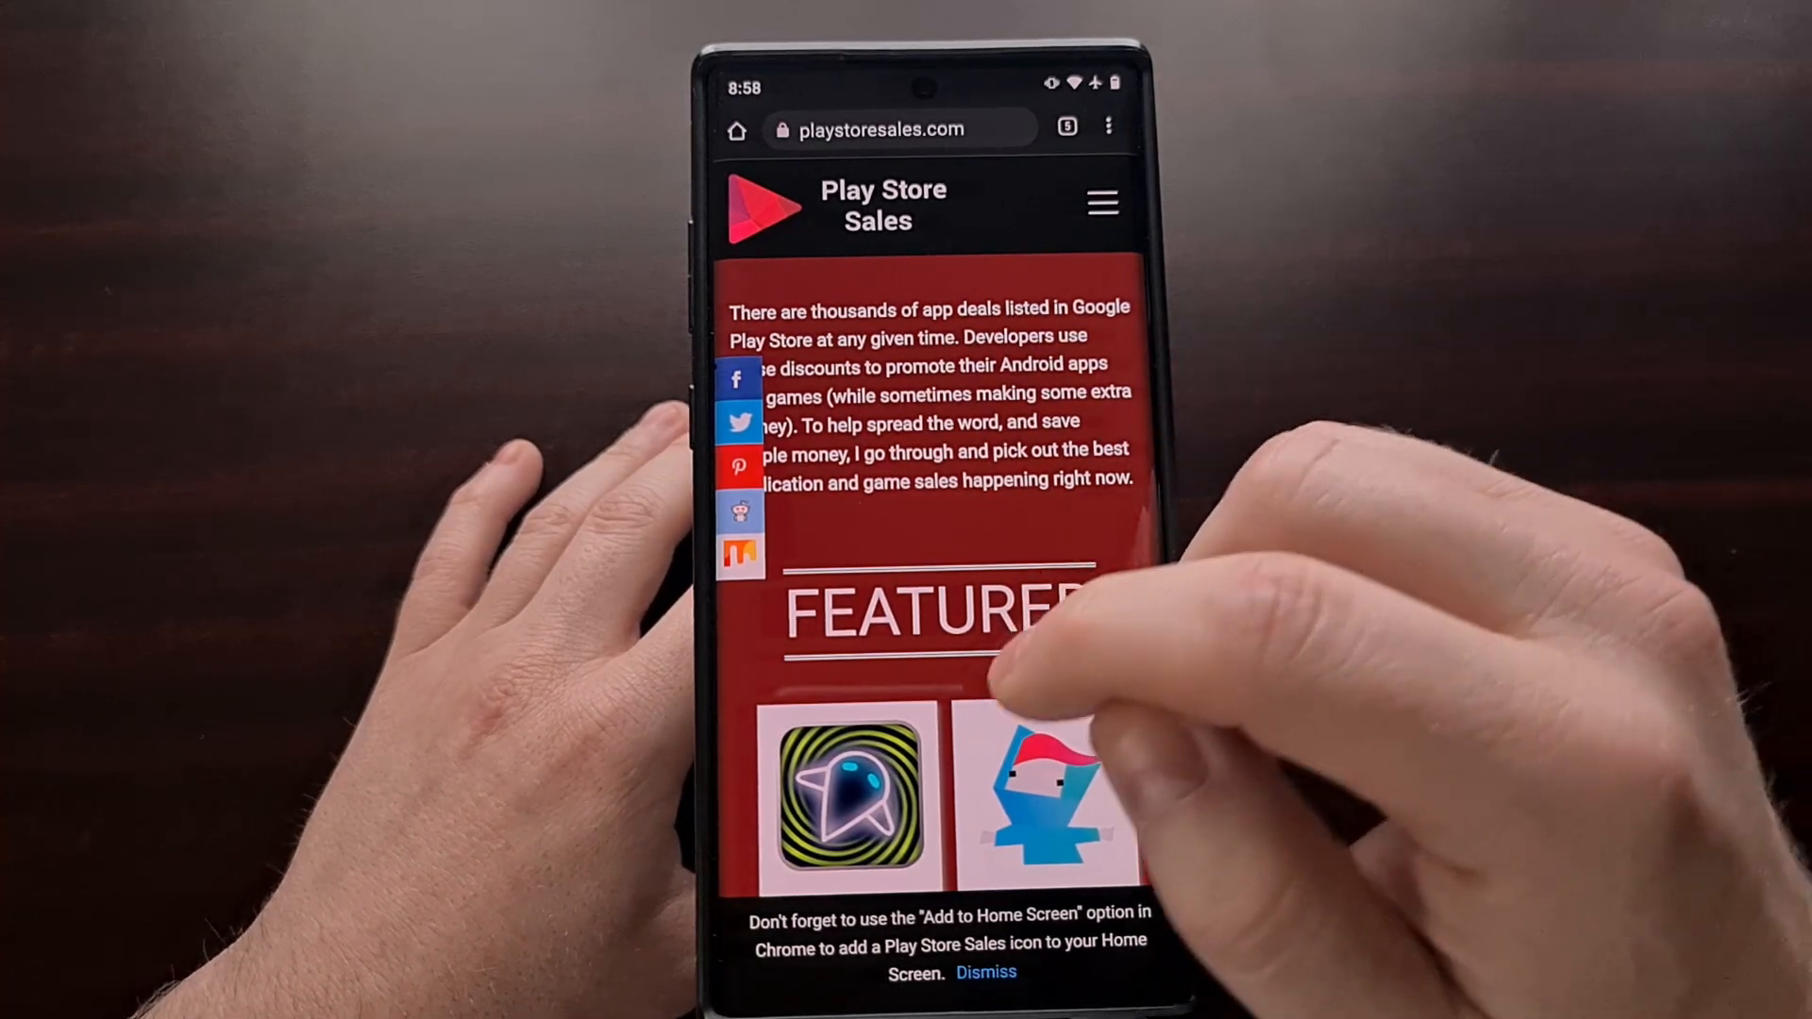
# Navigate to chrome://flags to reach the experiments page listing the Web Feed flag.
pyautogui.scroll(-3)
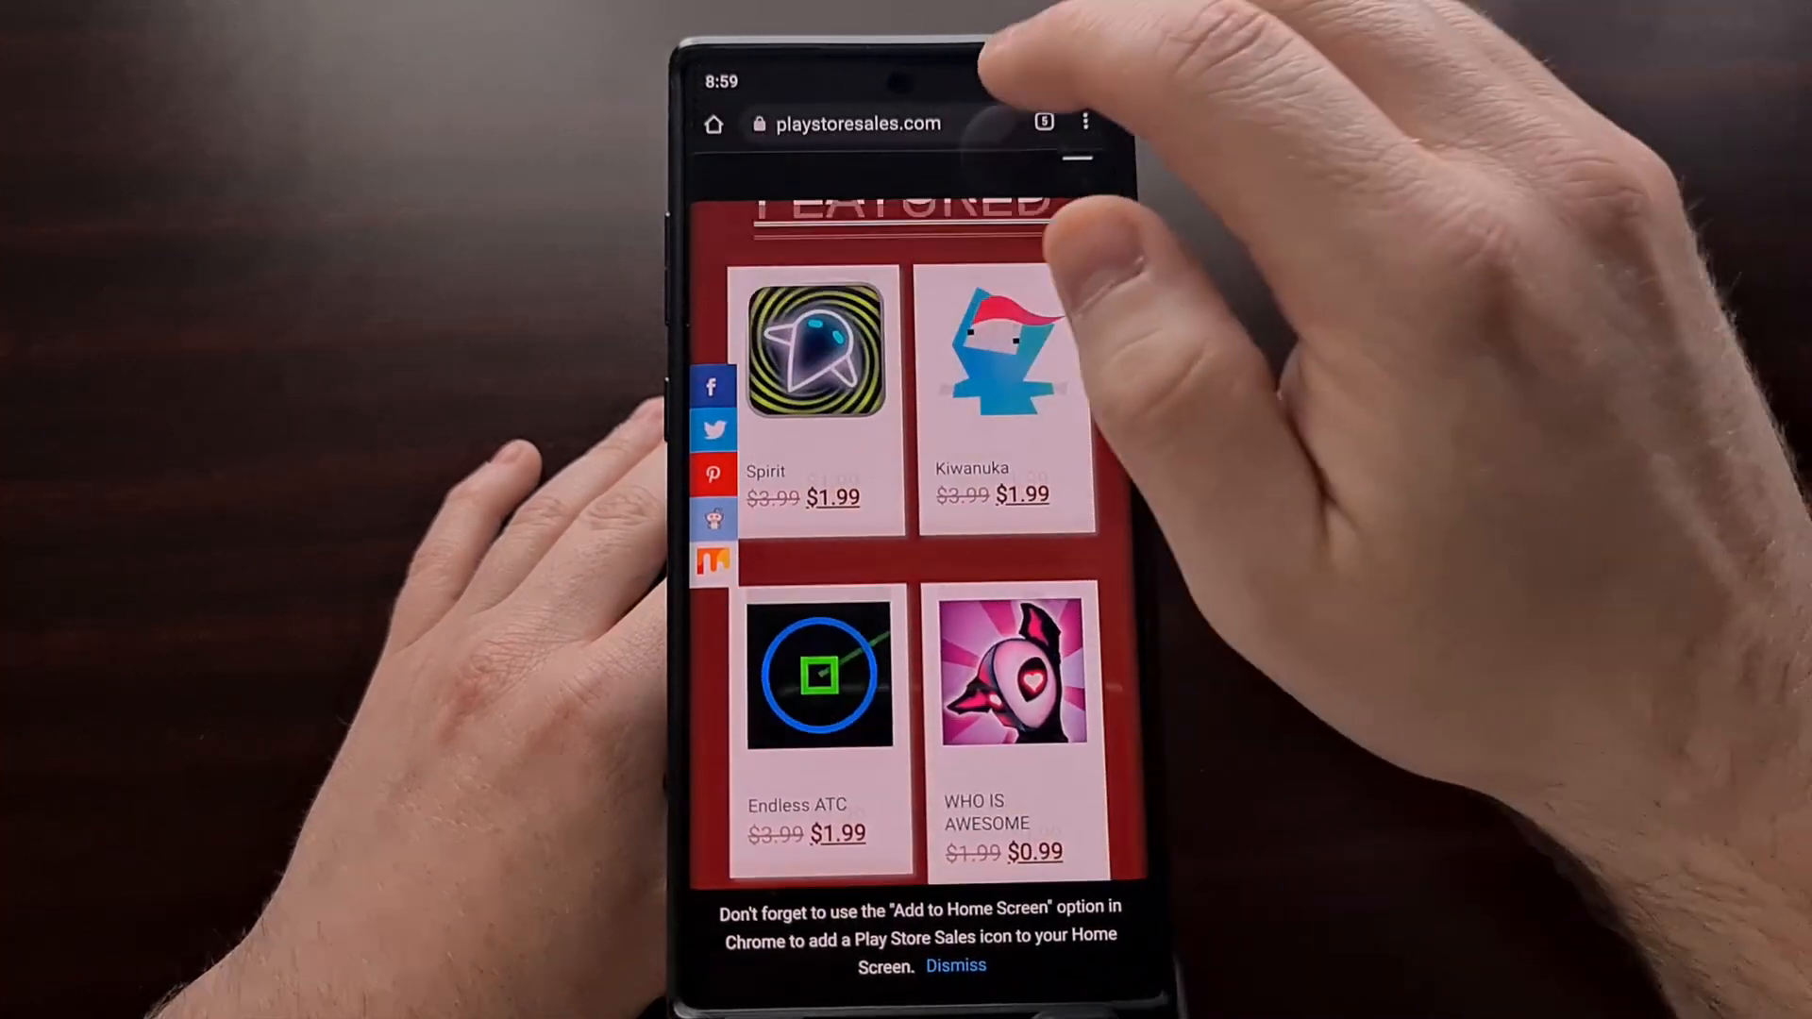
pyautogui.click(1044, 123)
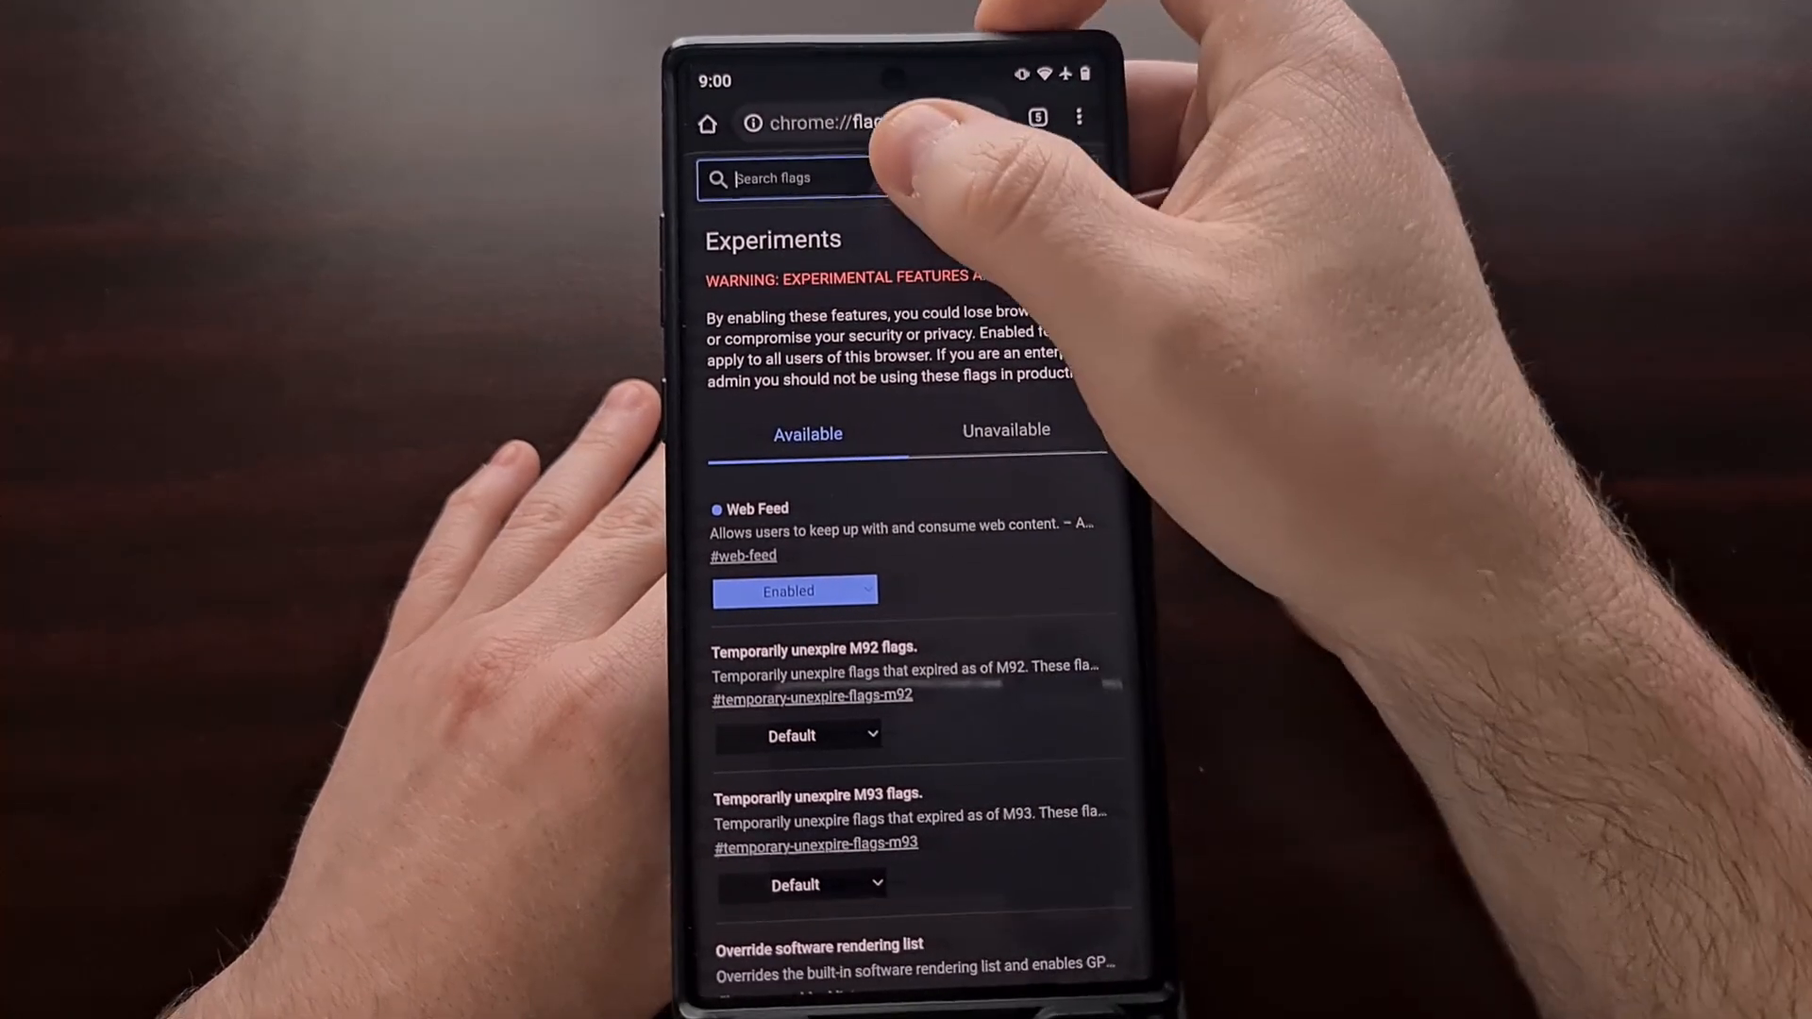
# Filter the flags for 'Feed' and keep the Web Feed flag set to Enabled.
pyautogui.click(840, 178)
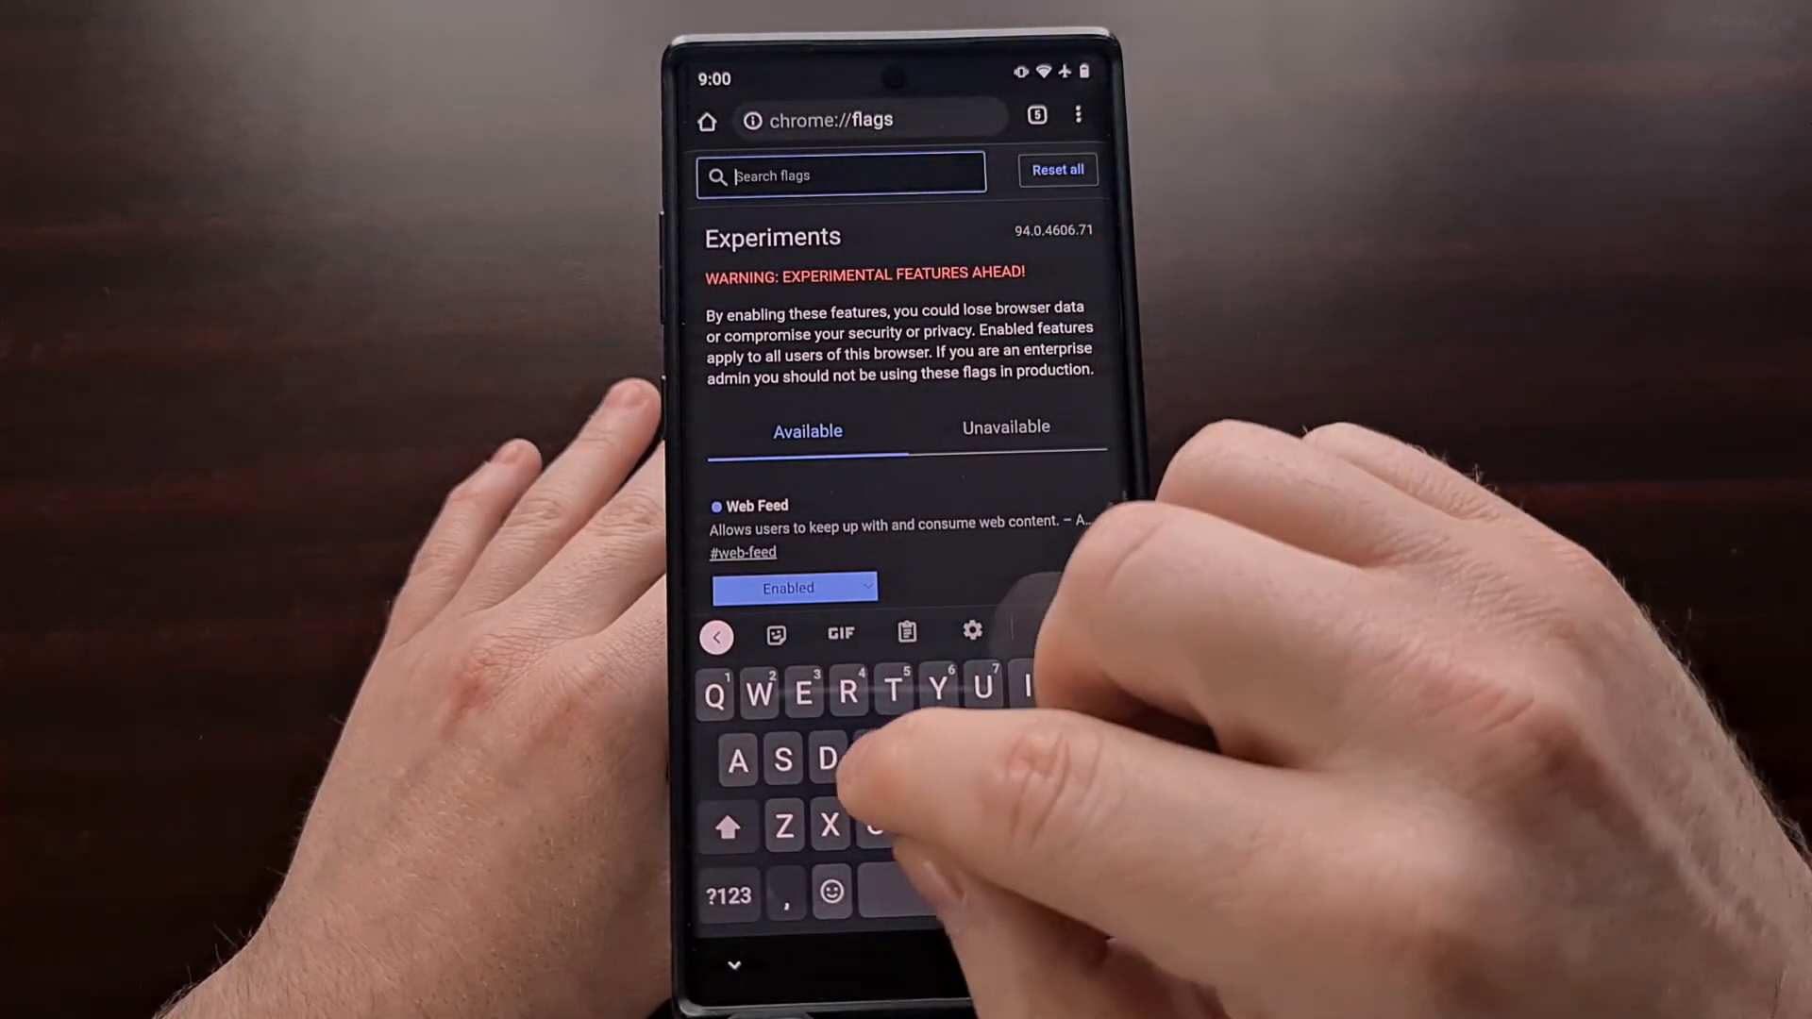
pyautogui.write('Feed')
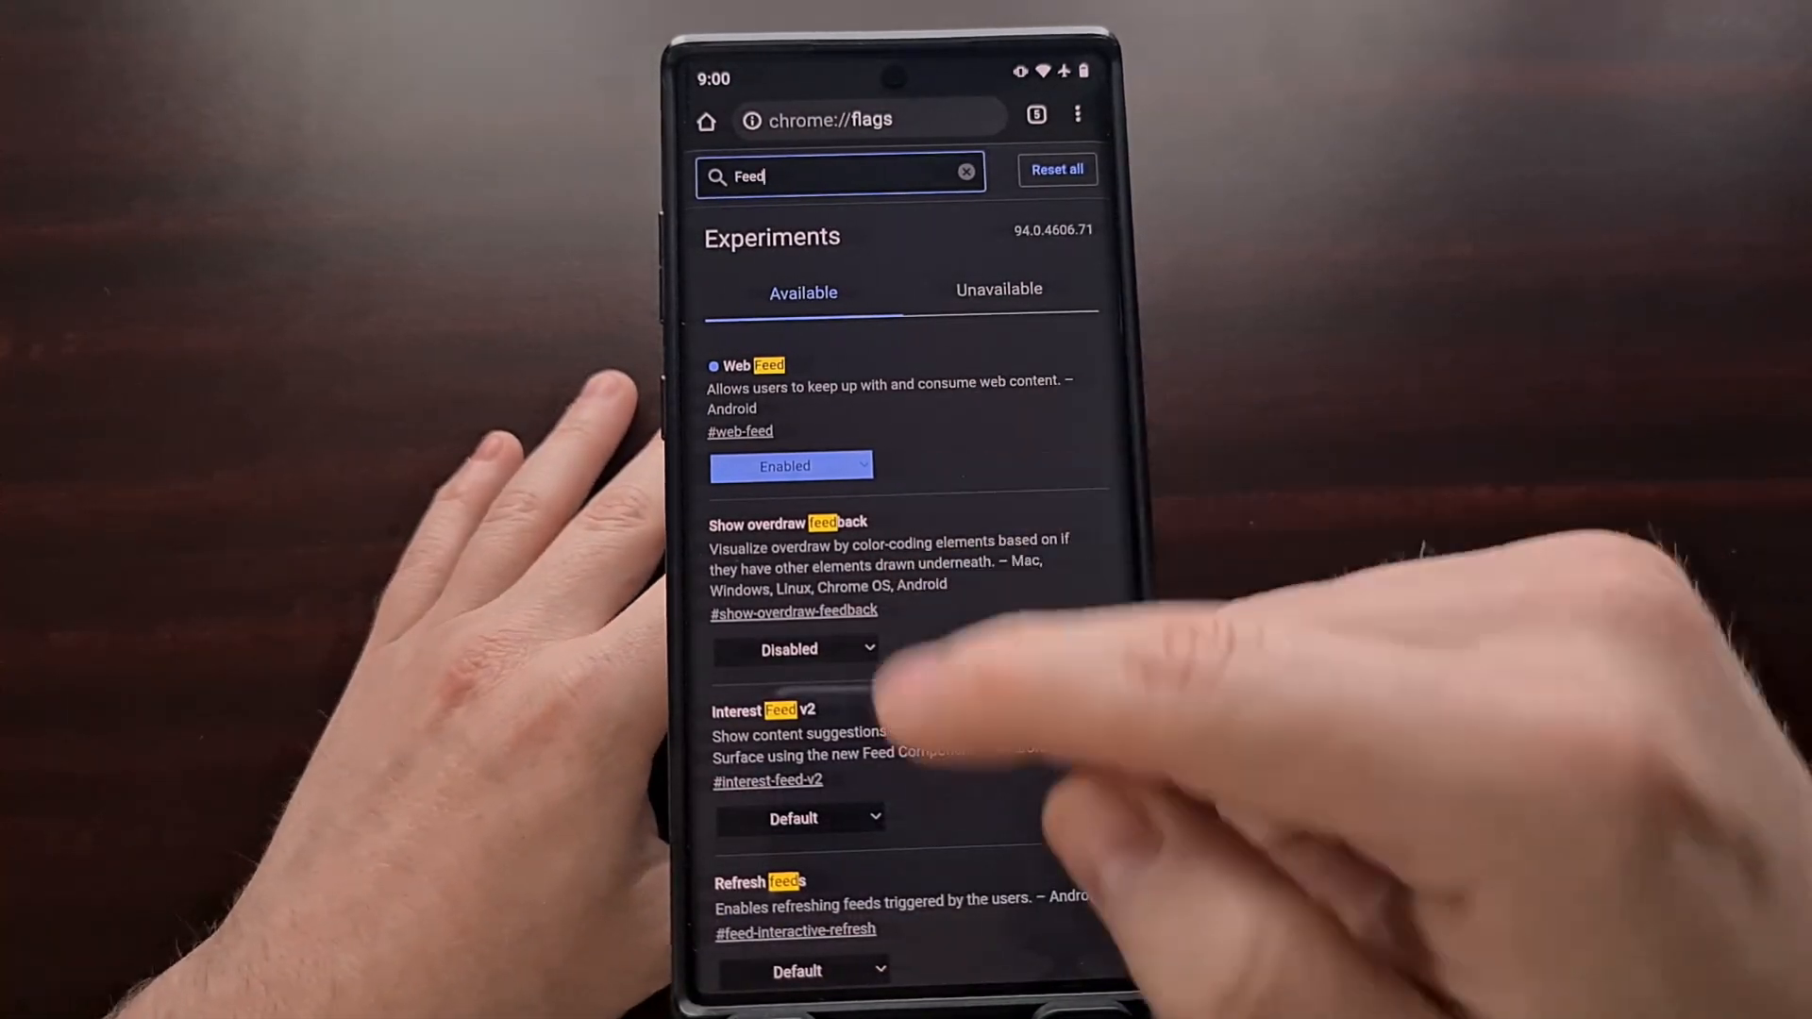
pyautogui.scroll(-3)
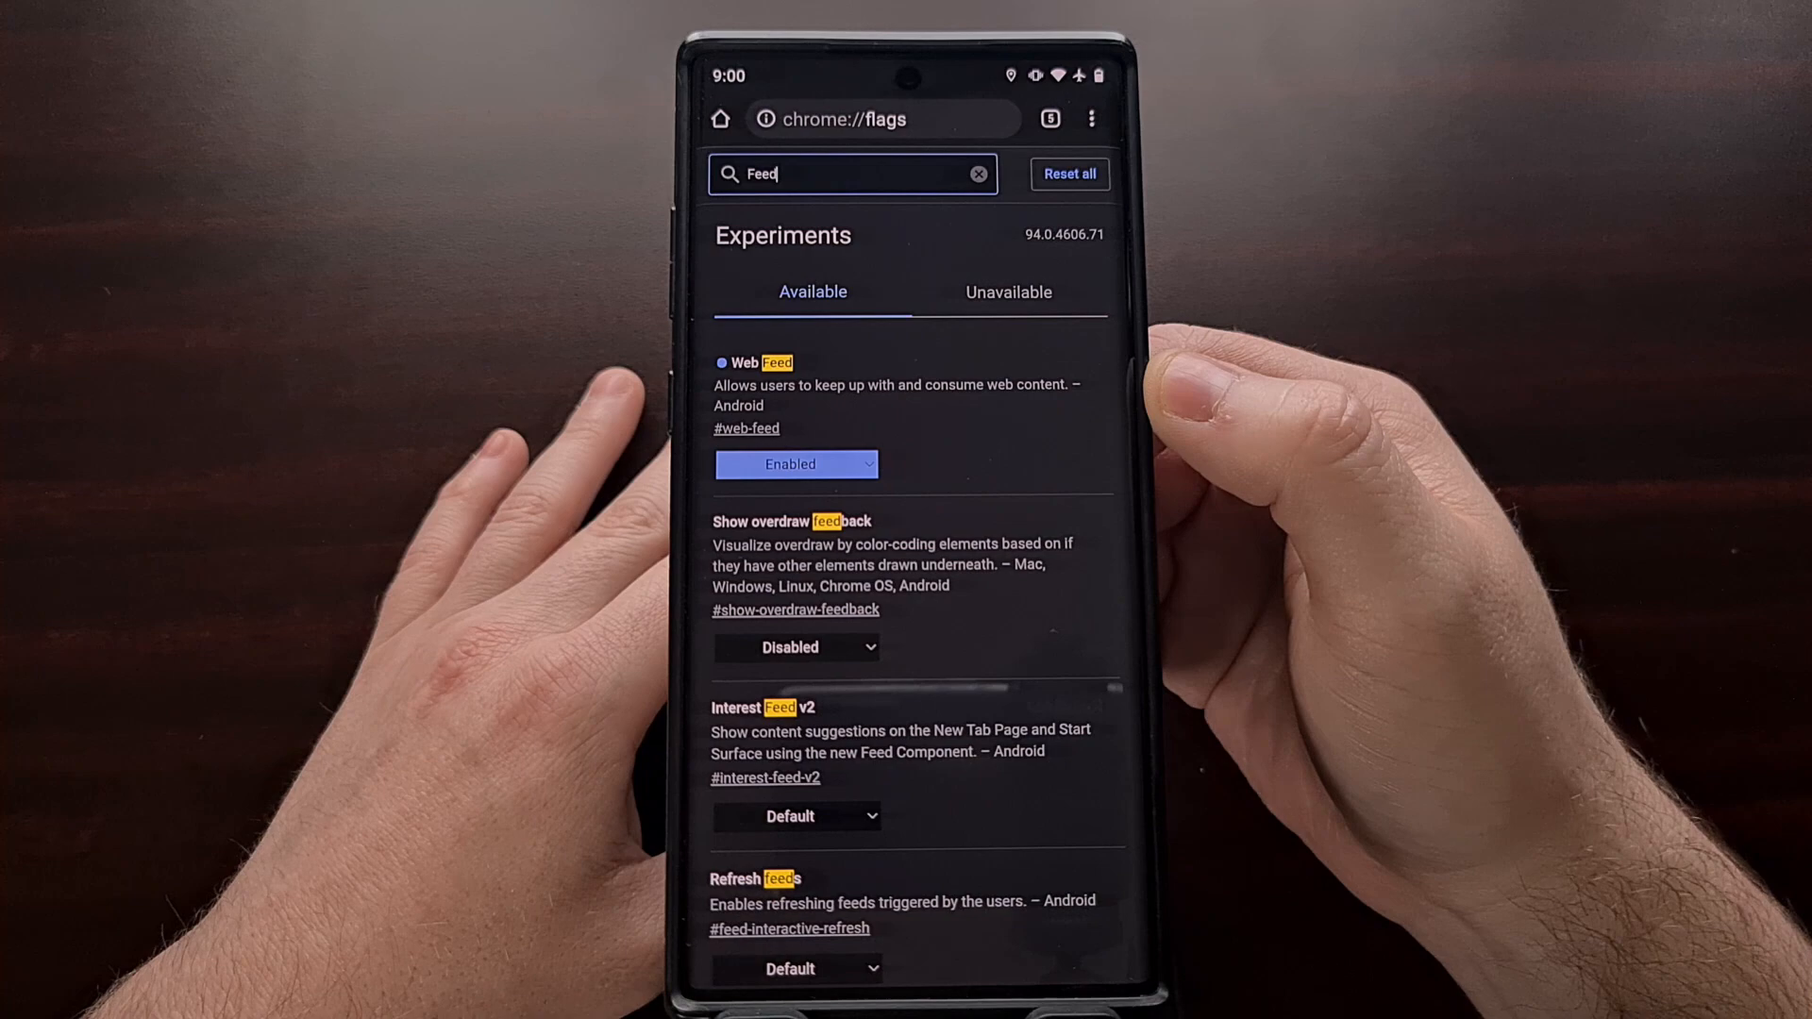
pyautogui.scroll(-3)
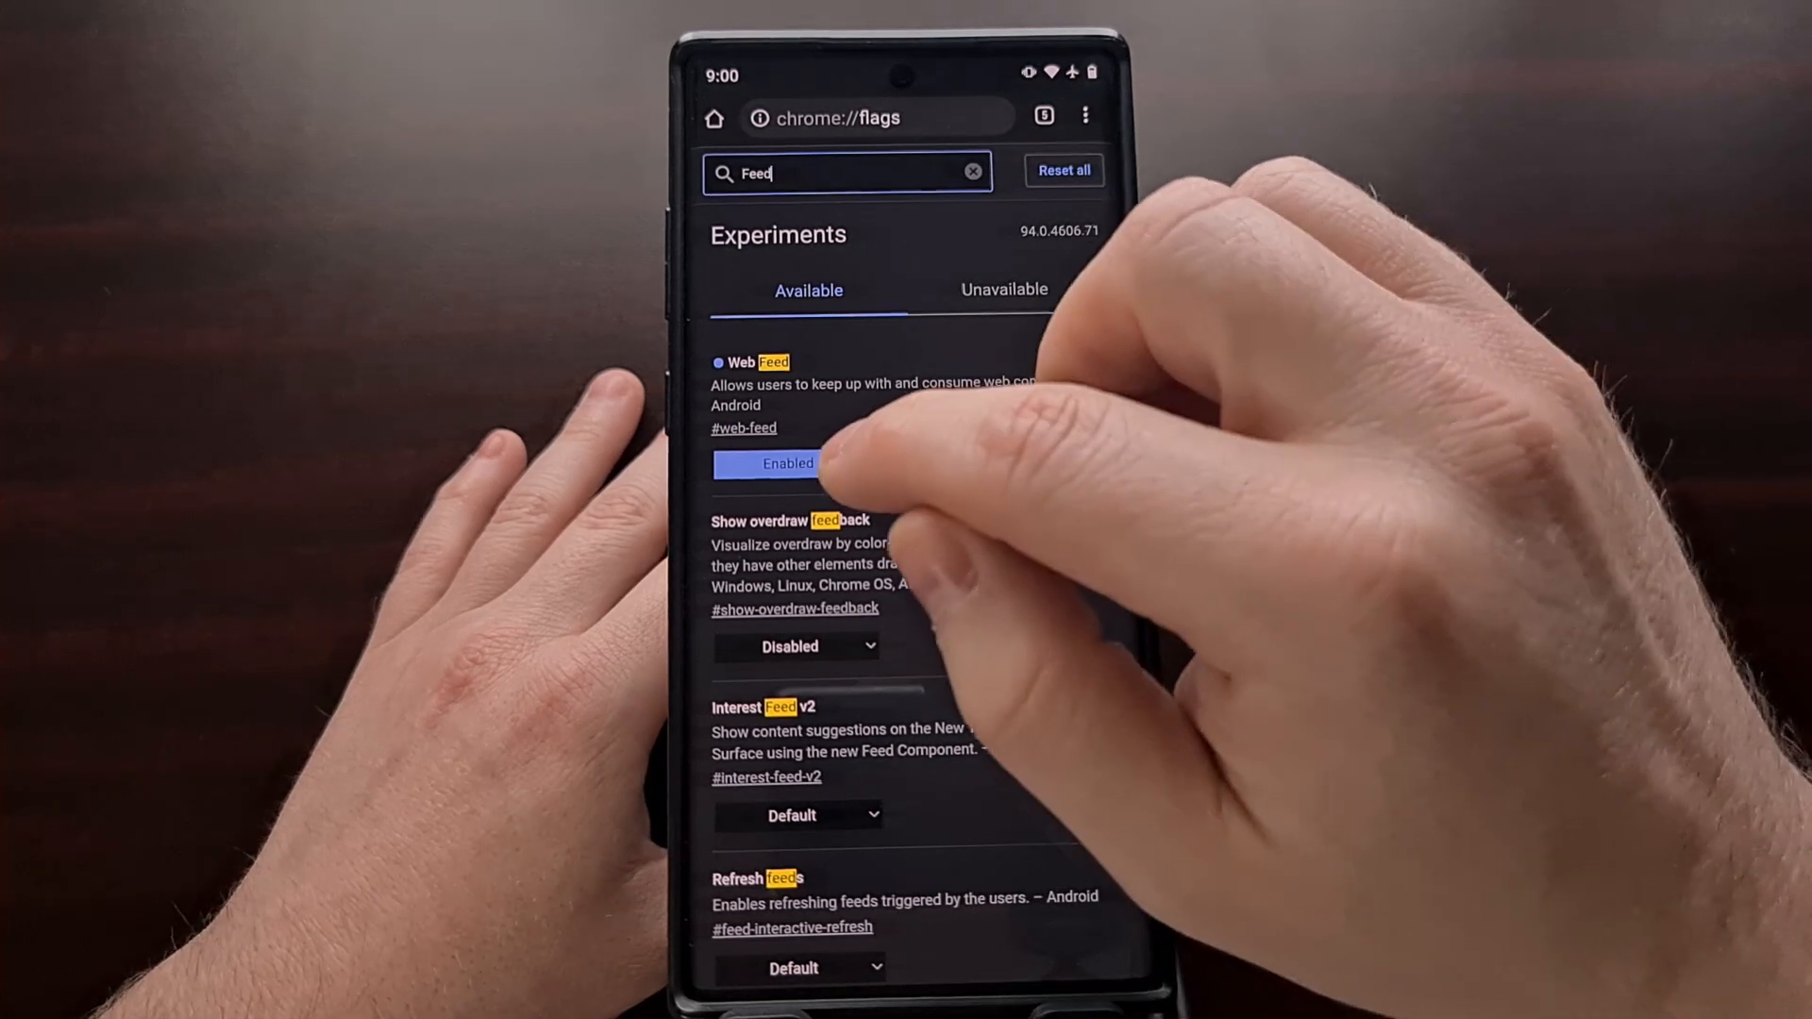
pyautogui.click(789, 465)
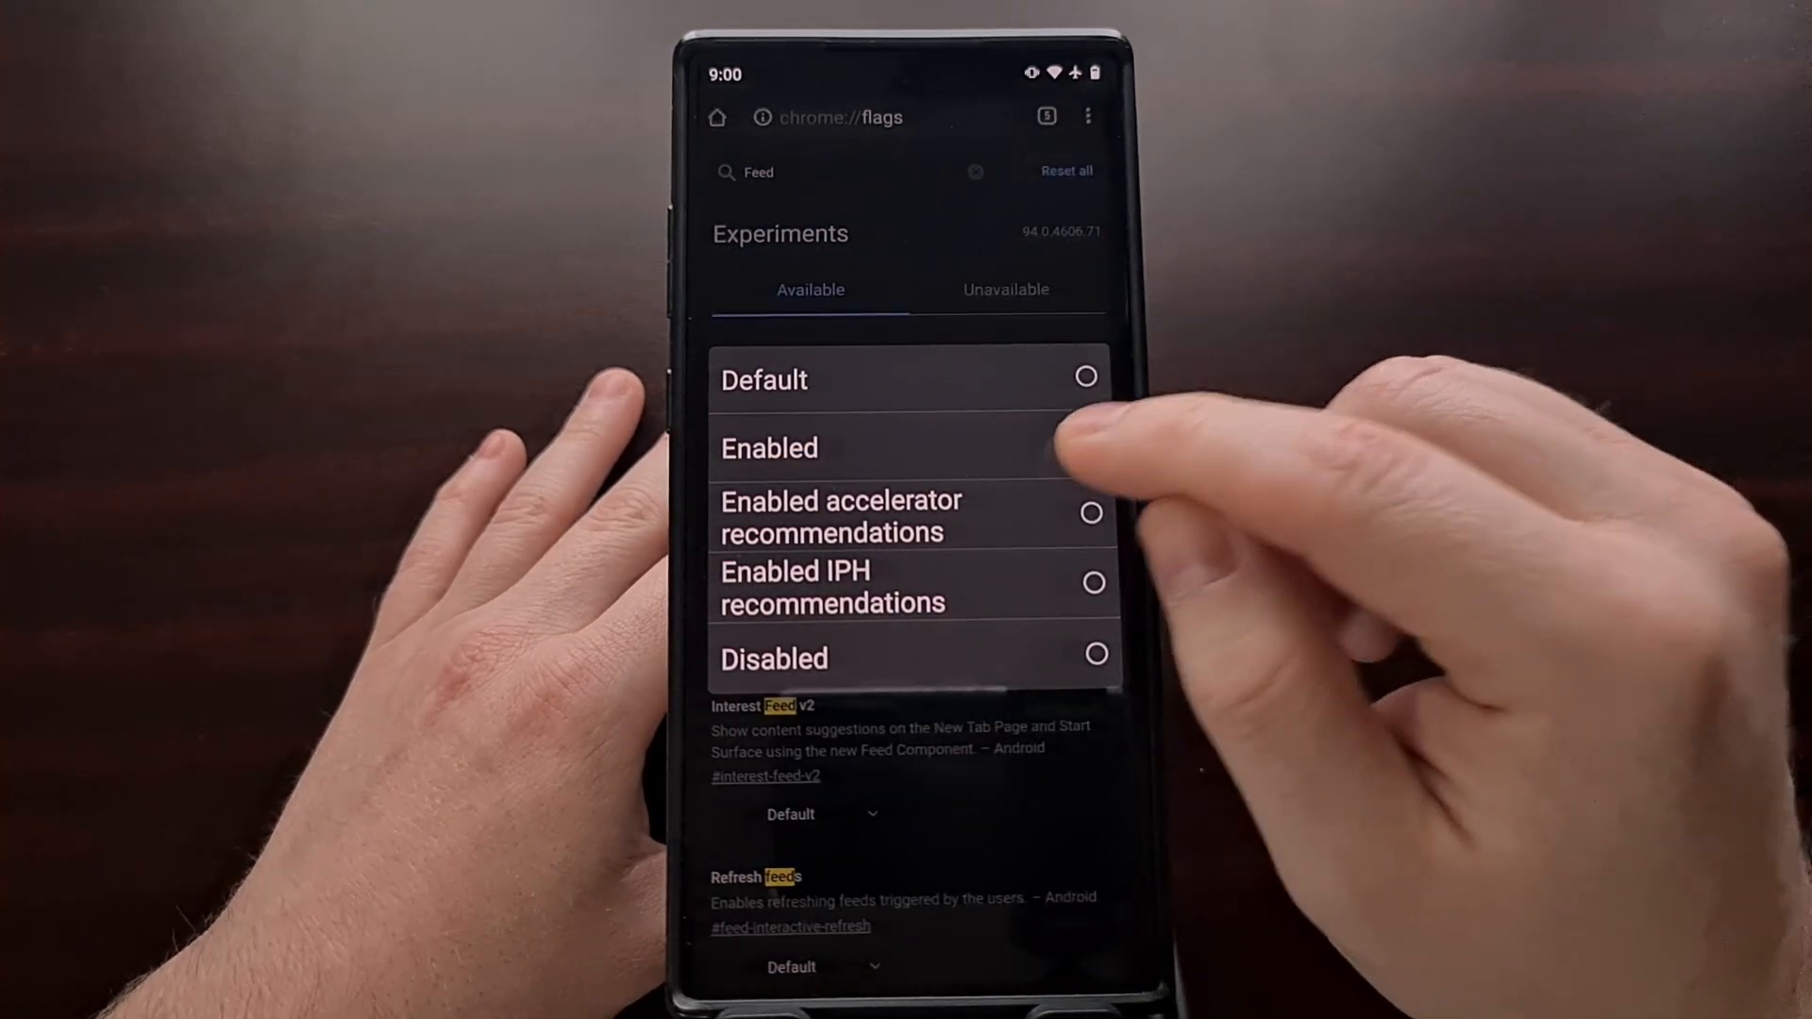
pyautogui.click(768, 449)
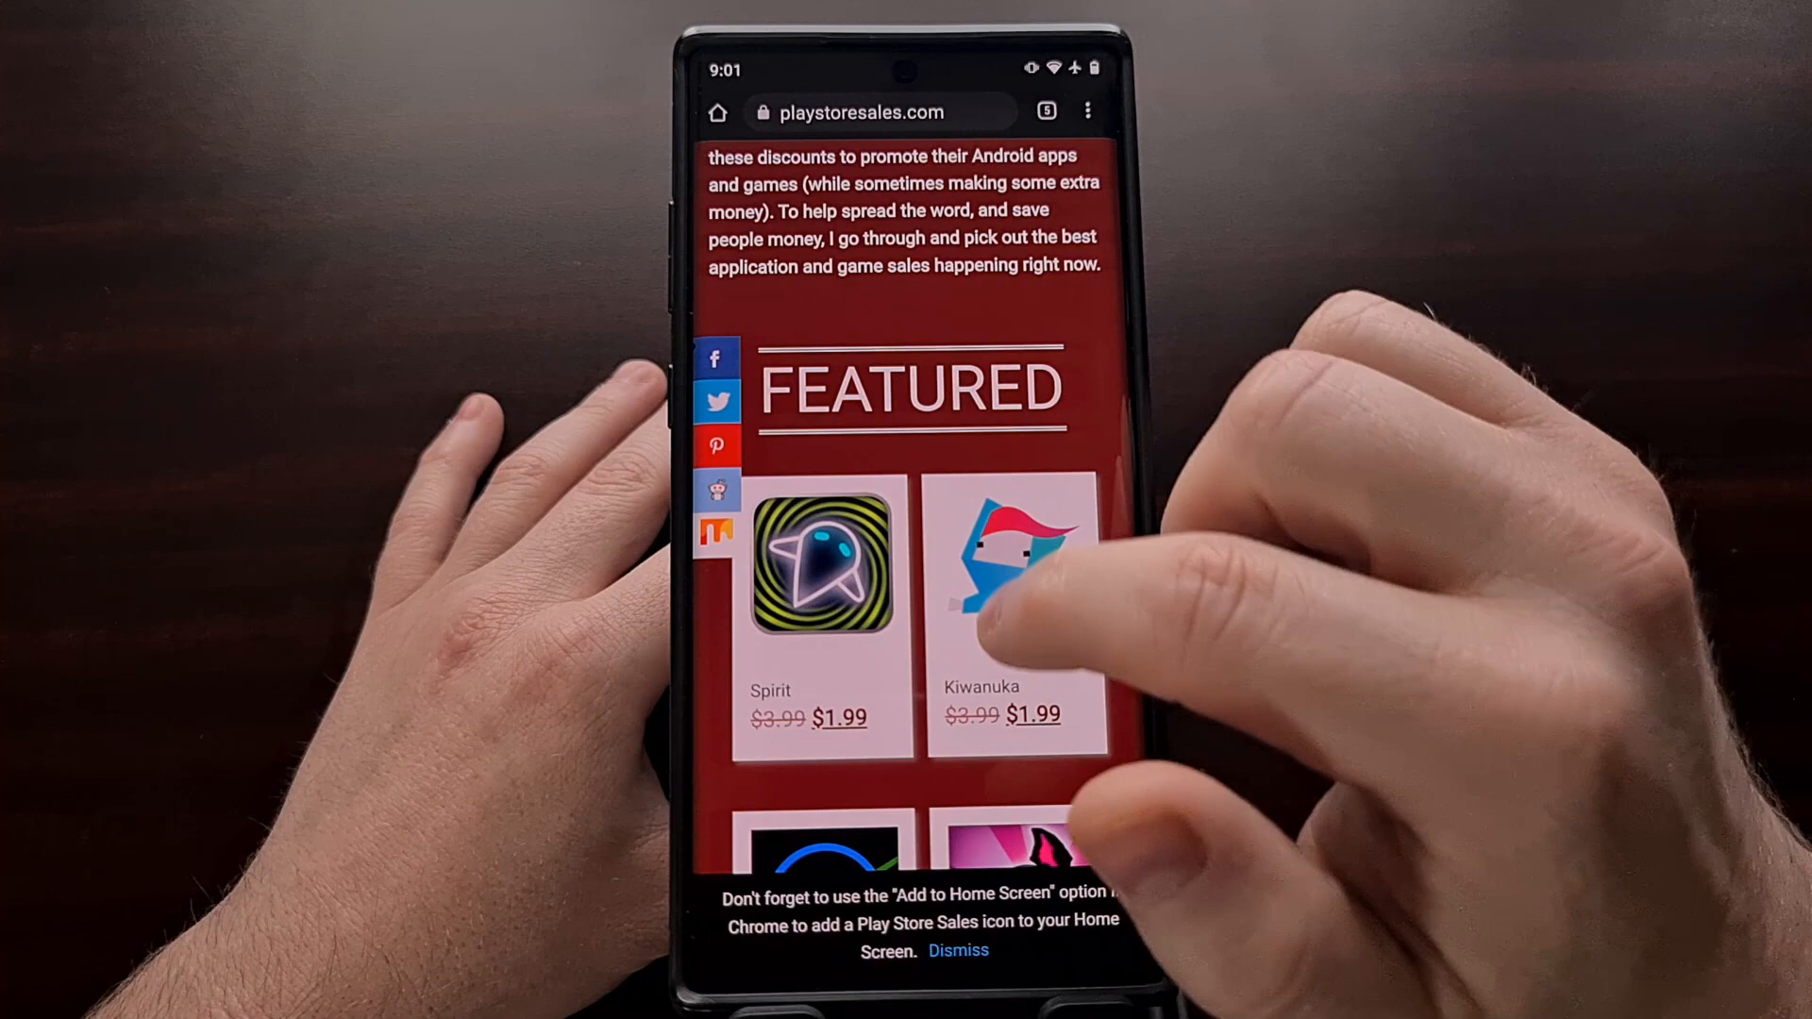
# Unfollow Play Store Sales from the site menu, refollow it via the snackbar, and head to another site.
pyautogui.scroll(-3)
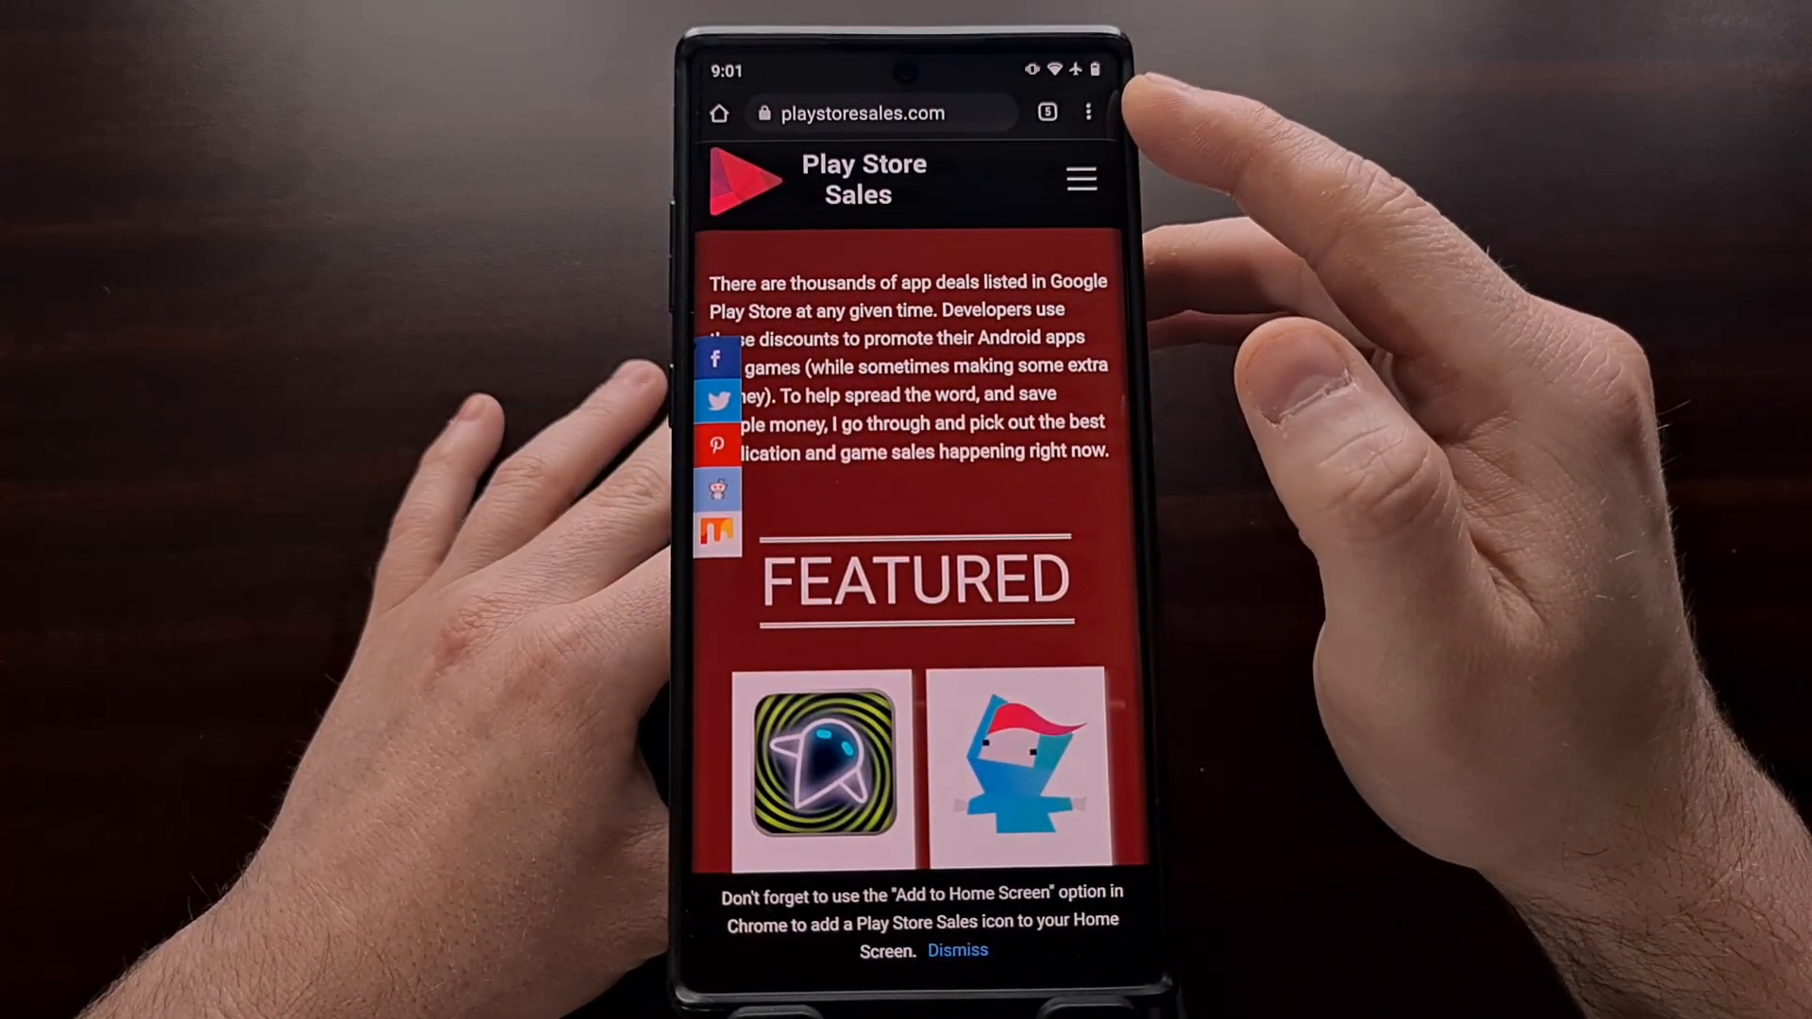
pyautogui.click(1087, 112)
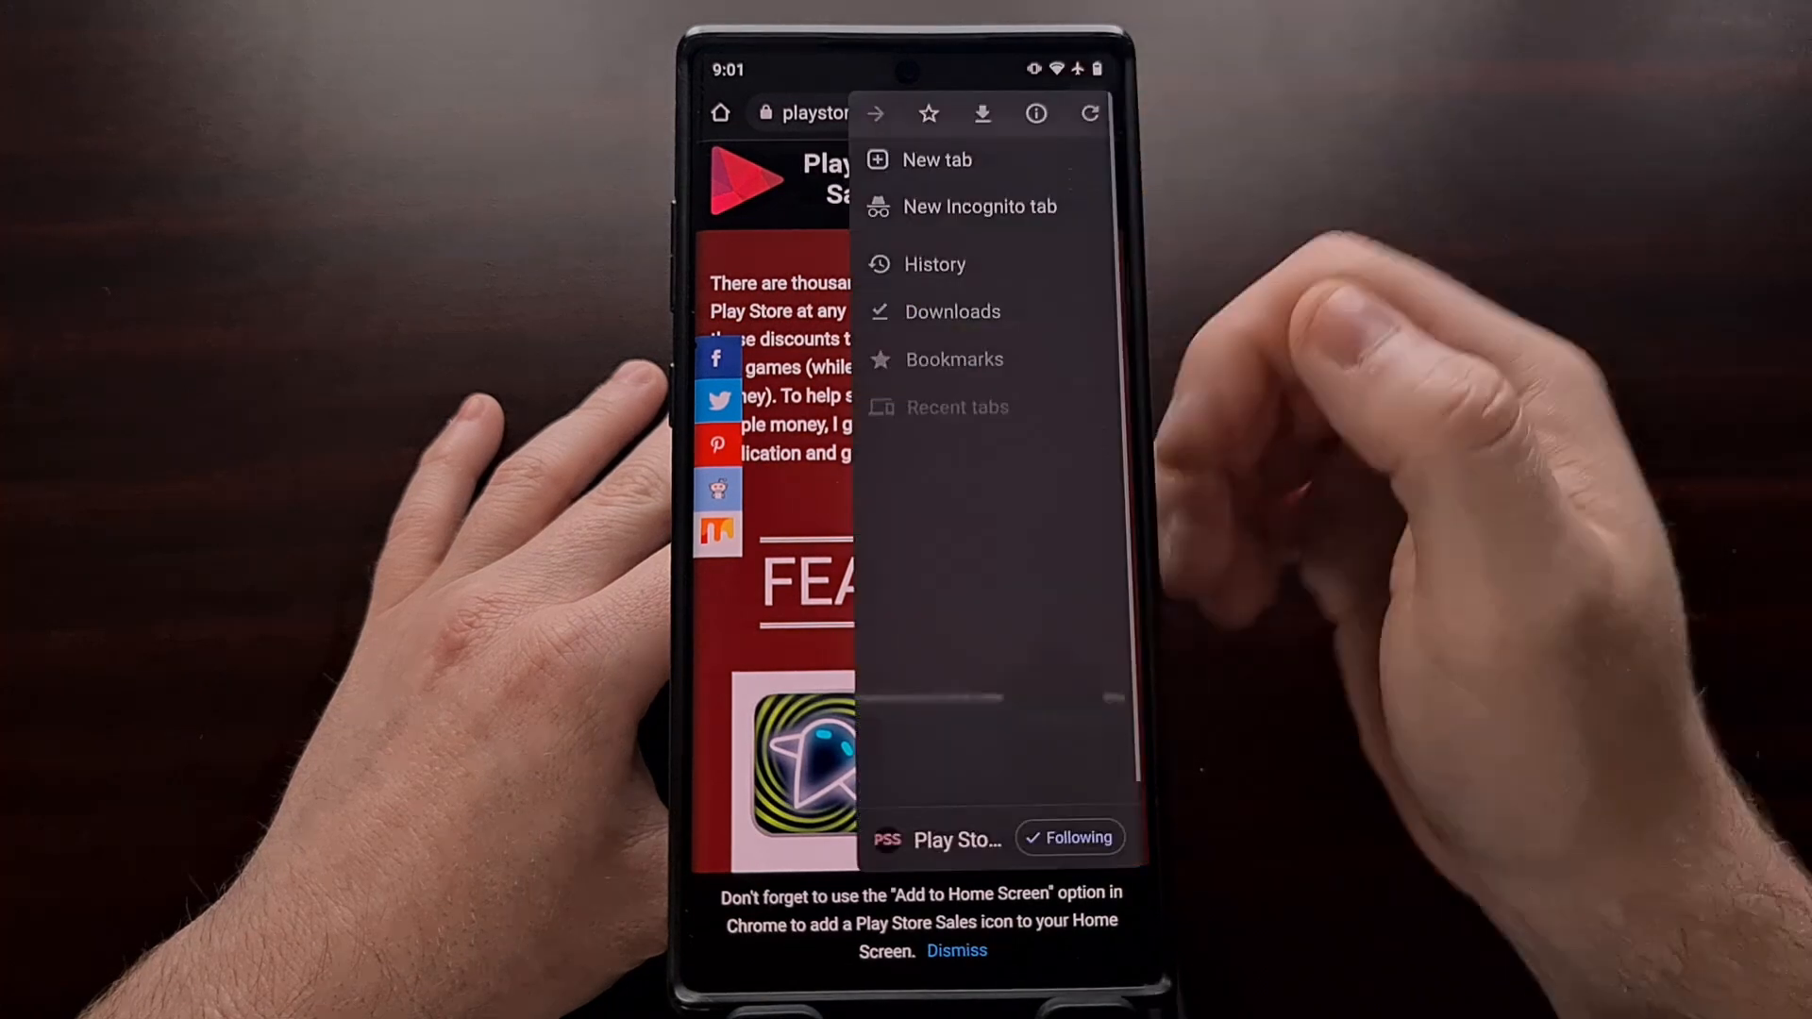
pyautogui.scroll(-3)
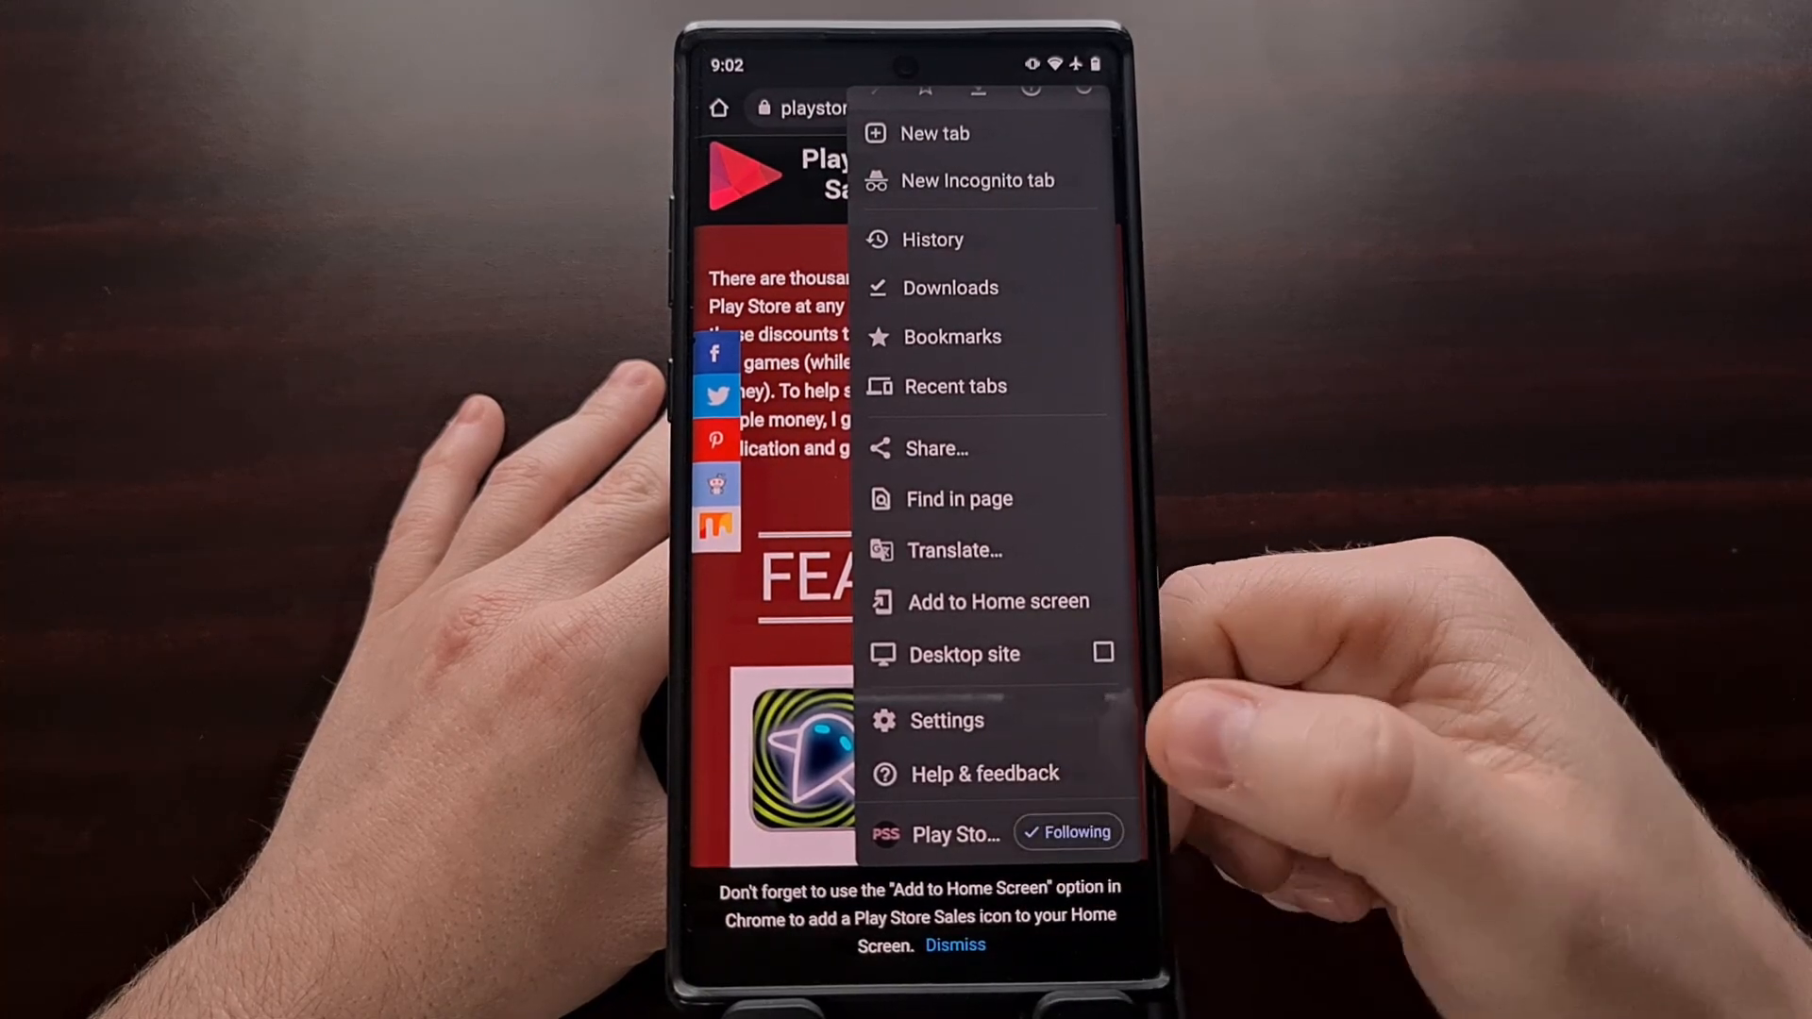
pyautogui.click(1066, 832)
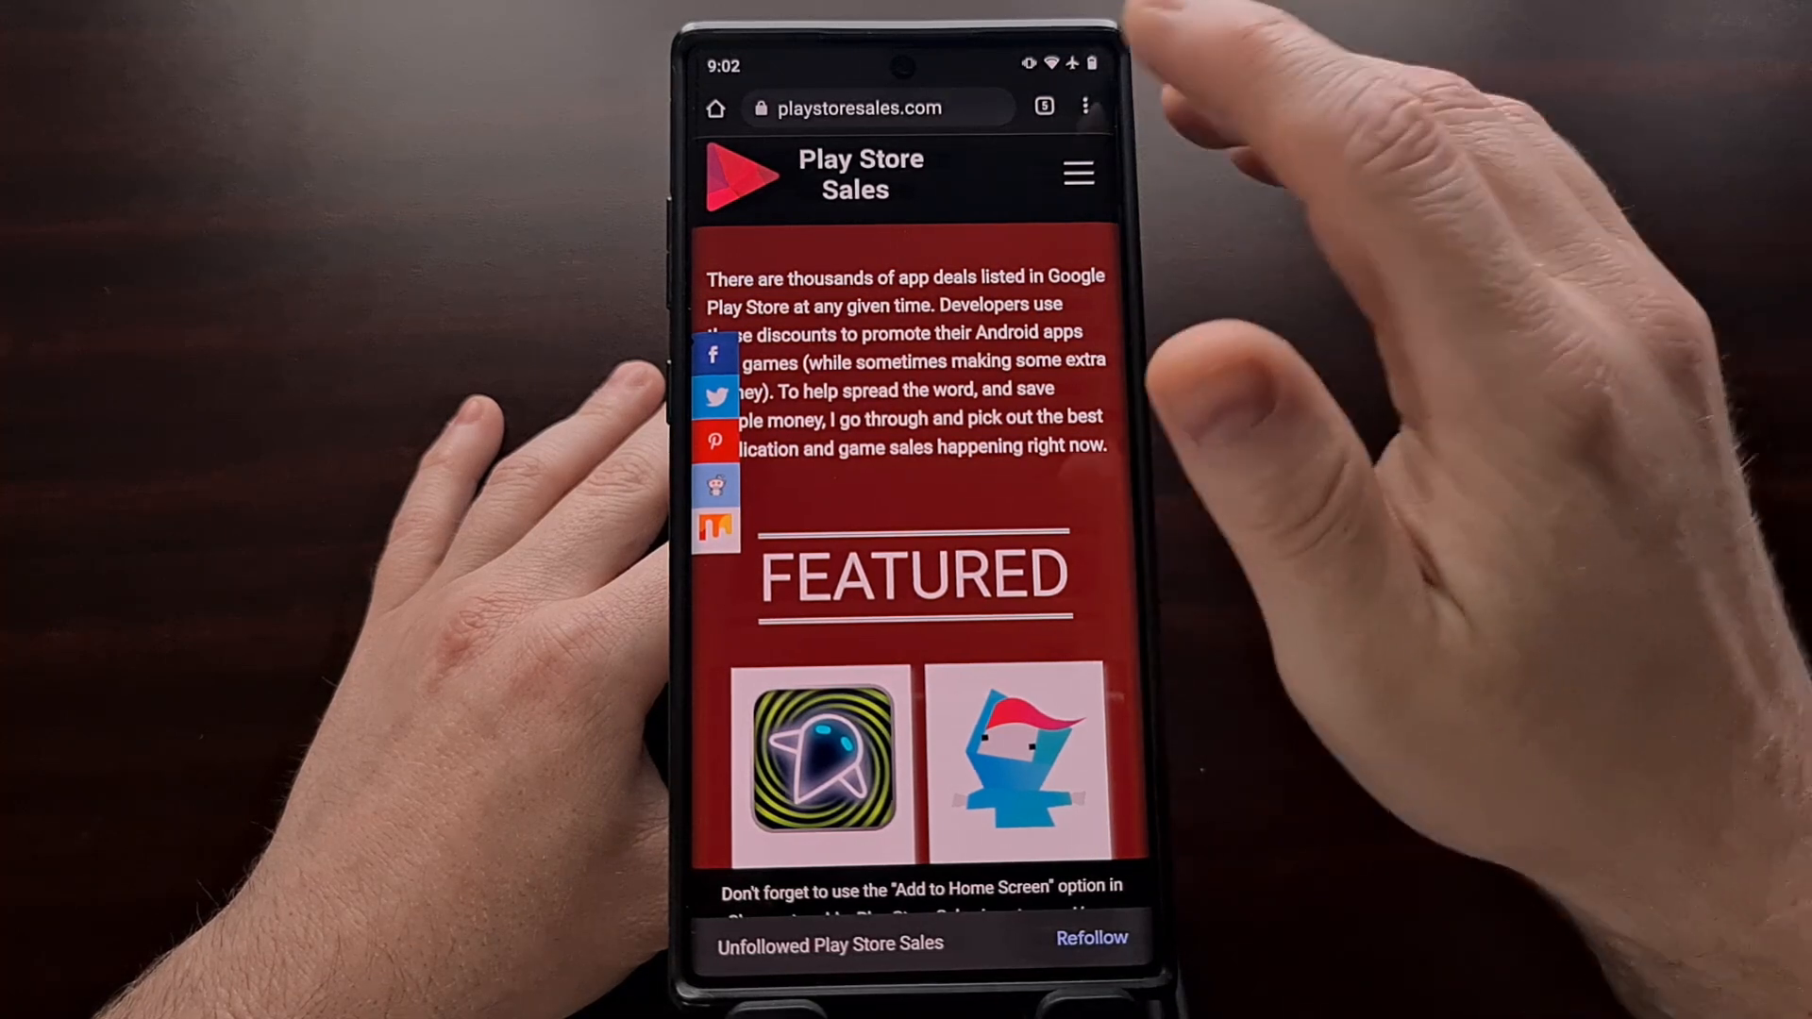
pyautogui.click(1083, 106)
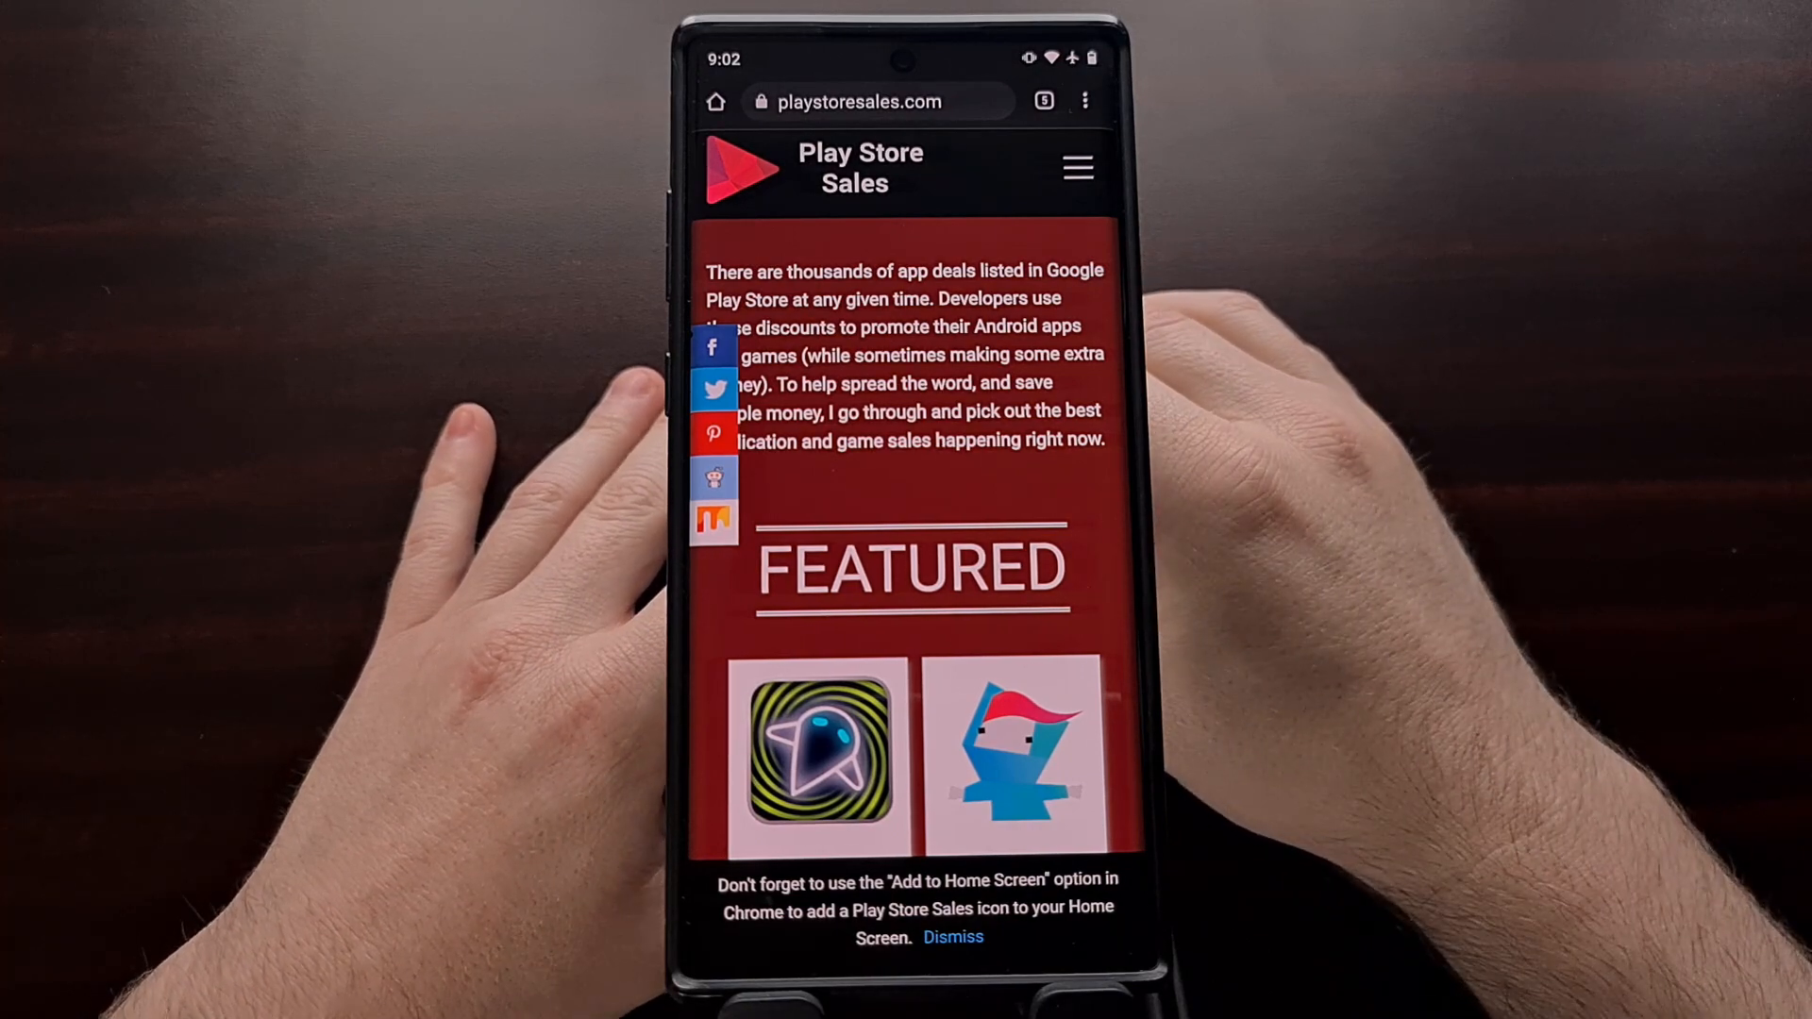
pyautogui.click(1042, 100)
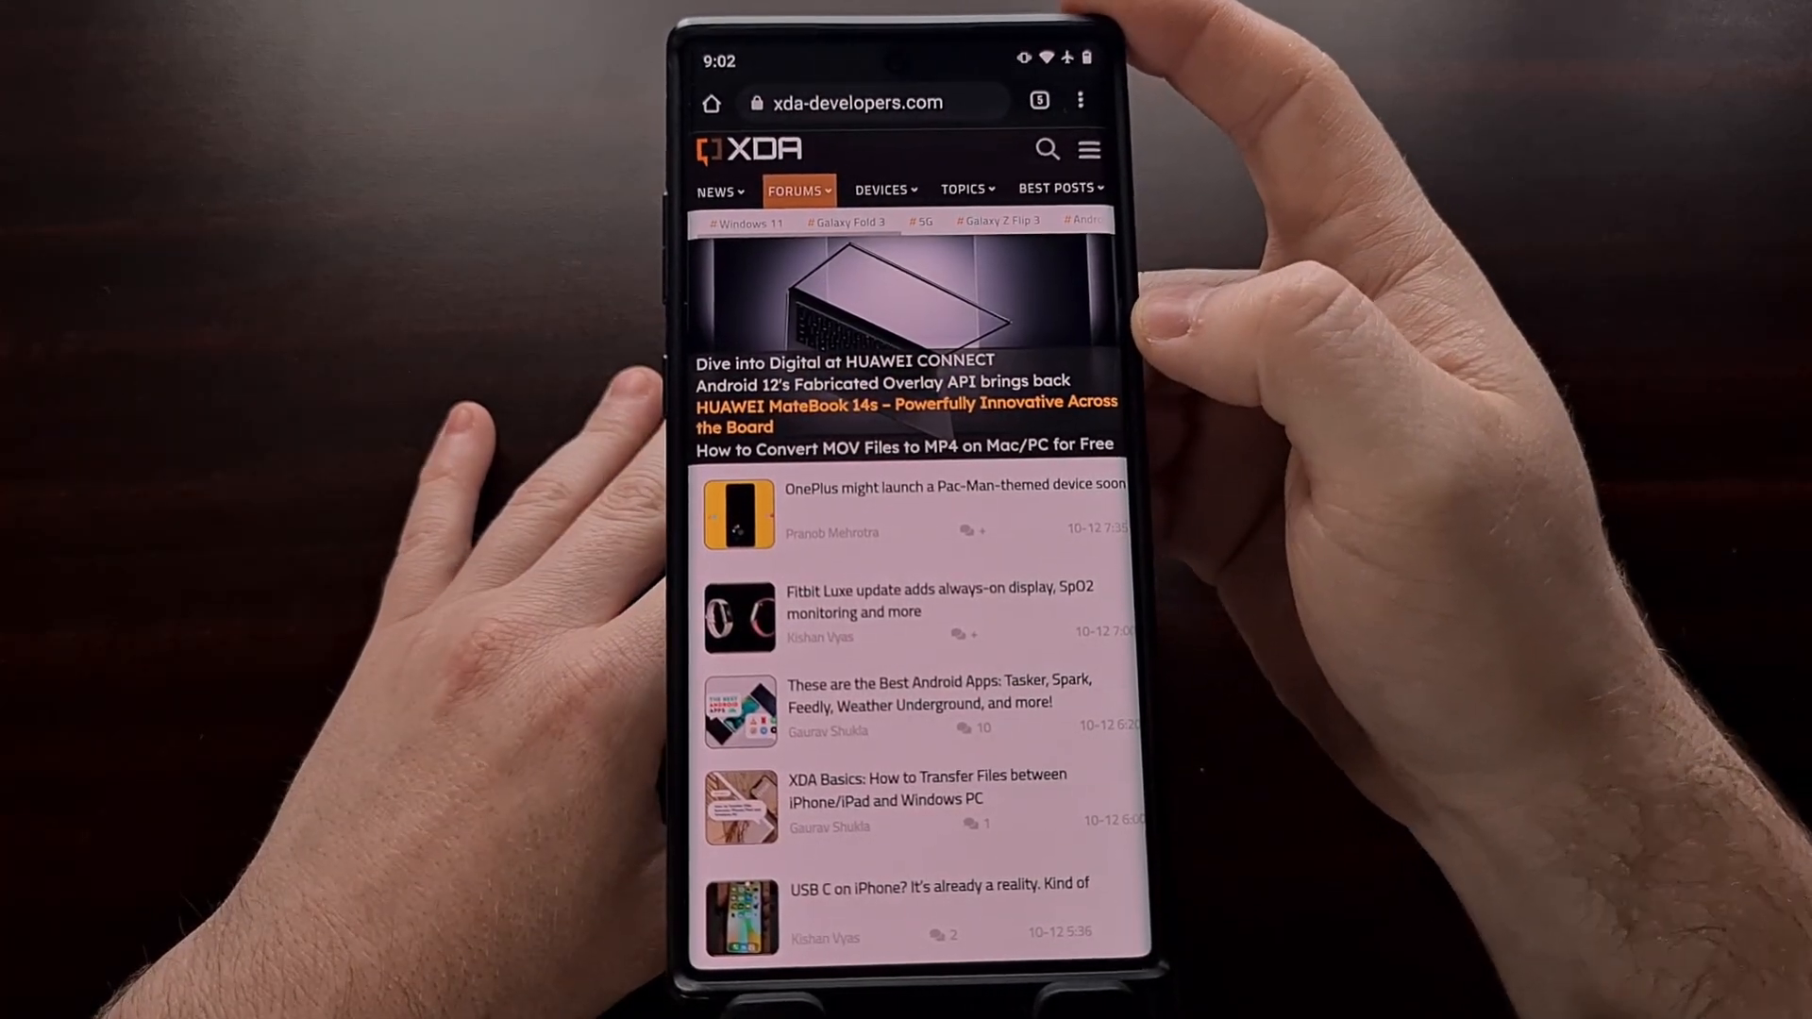
# Follow XDA Developers and Droid Life from each site's three-dot menu.
pyautogui.click(1079, 102)
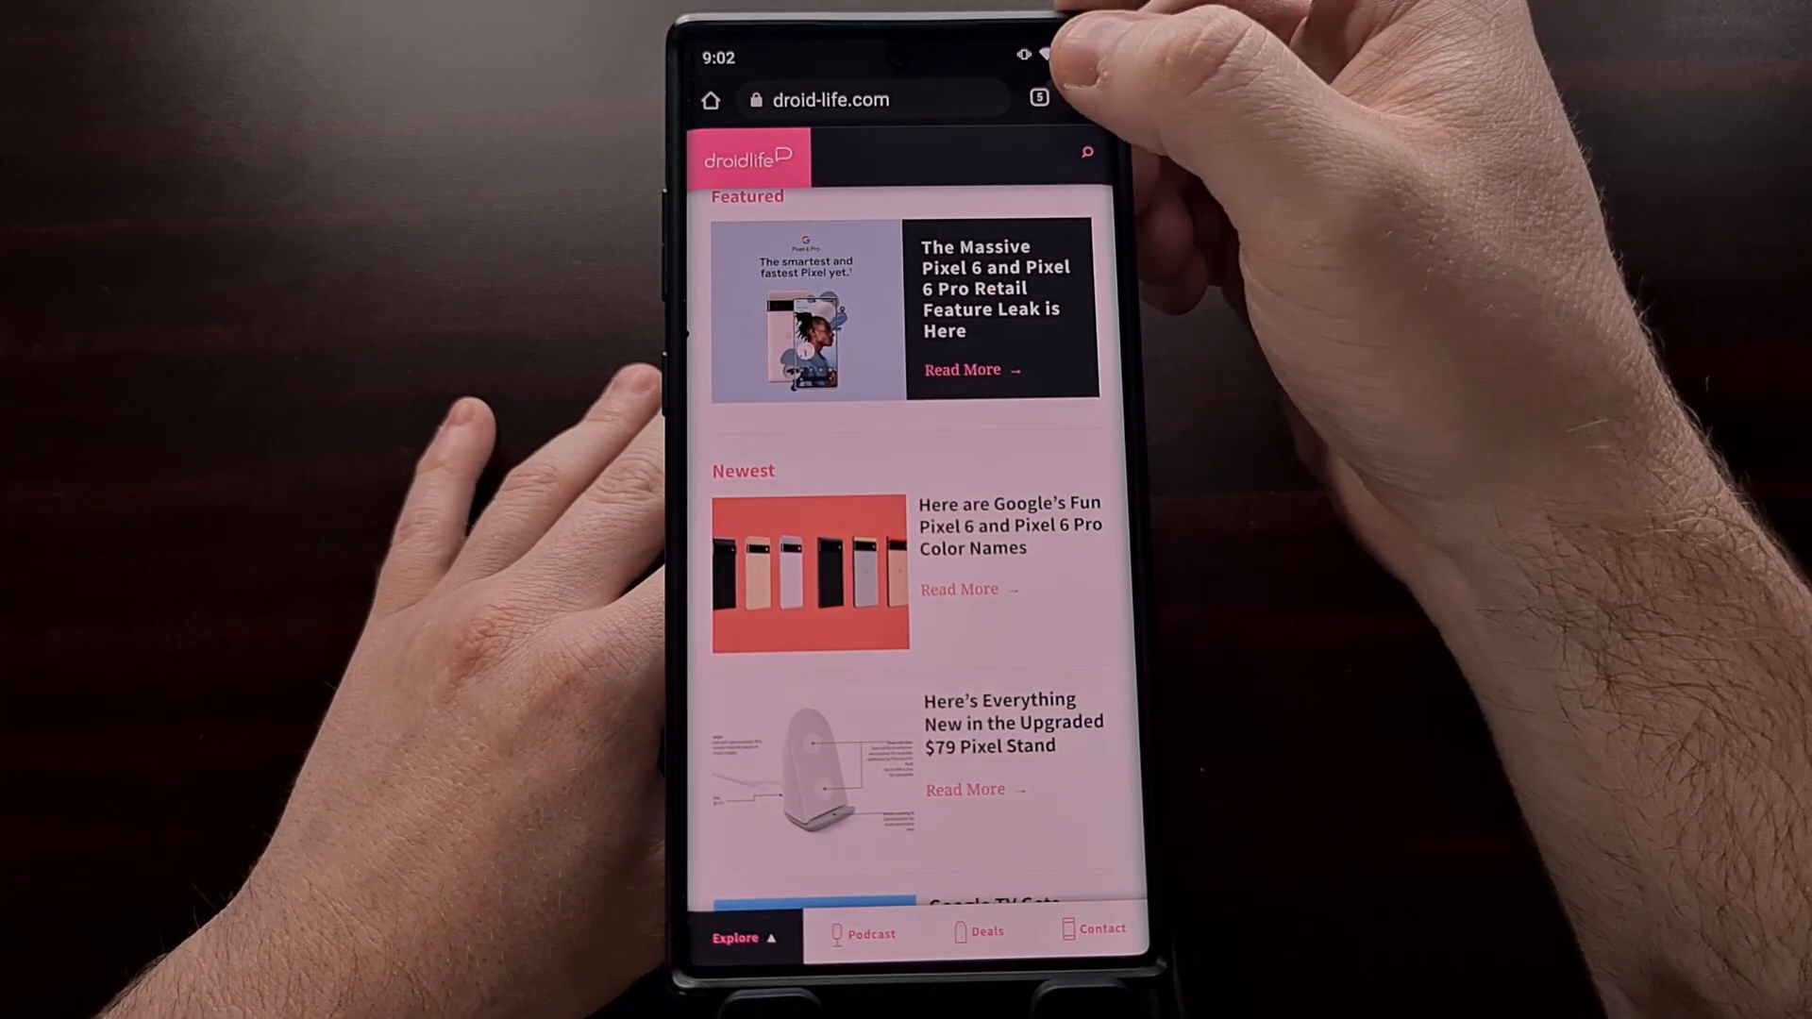
pyautogui.click(1046, 100)
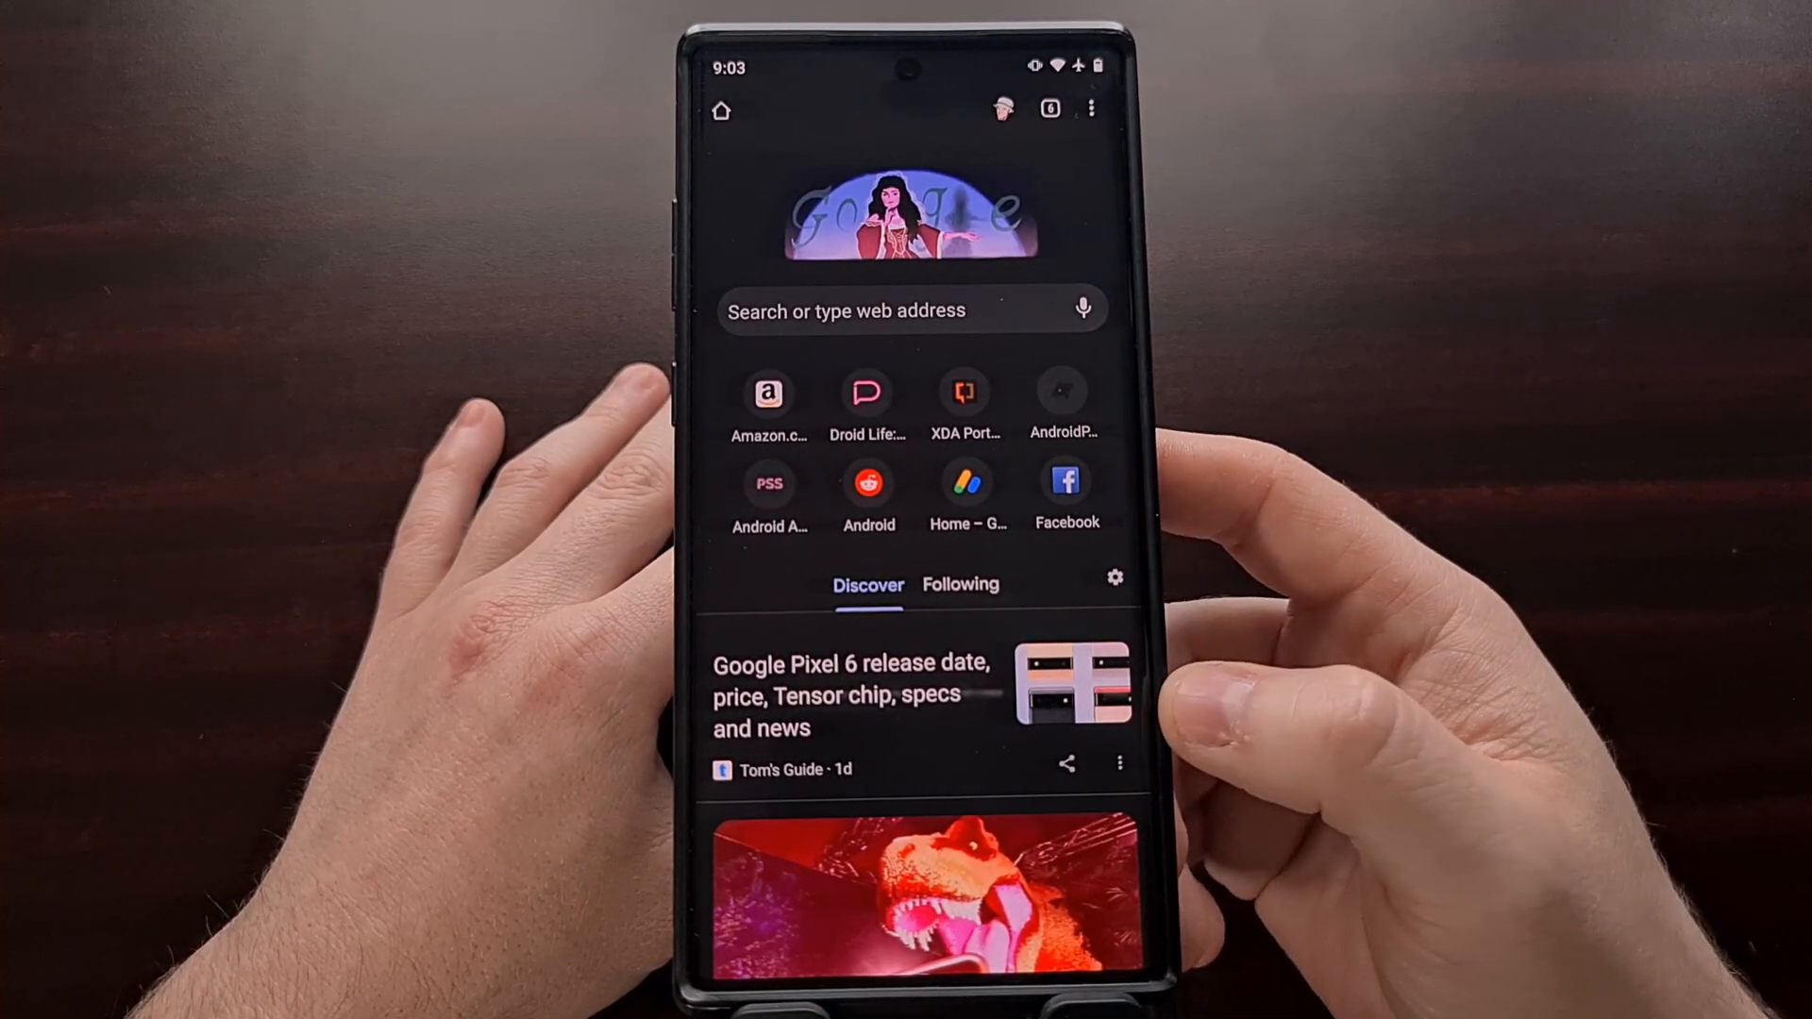
# Switch the new tab page to Following, back to Discover, then Following again showing XDA articles.
pyautogui.click(961, 585)
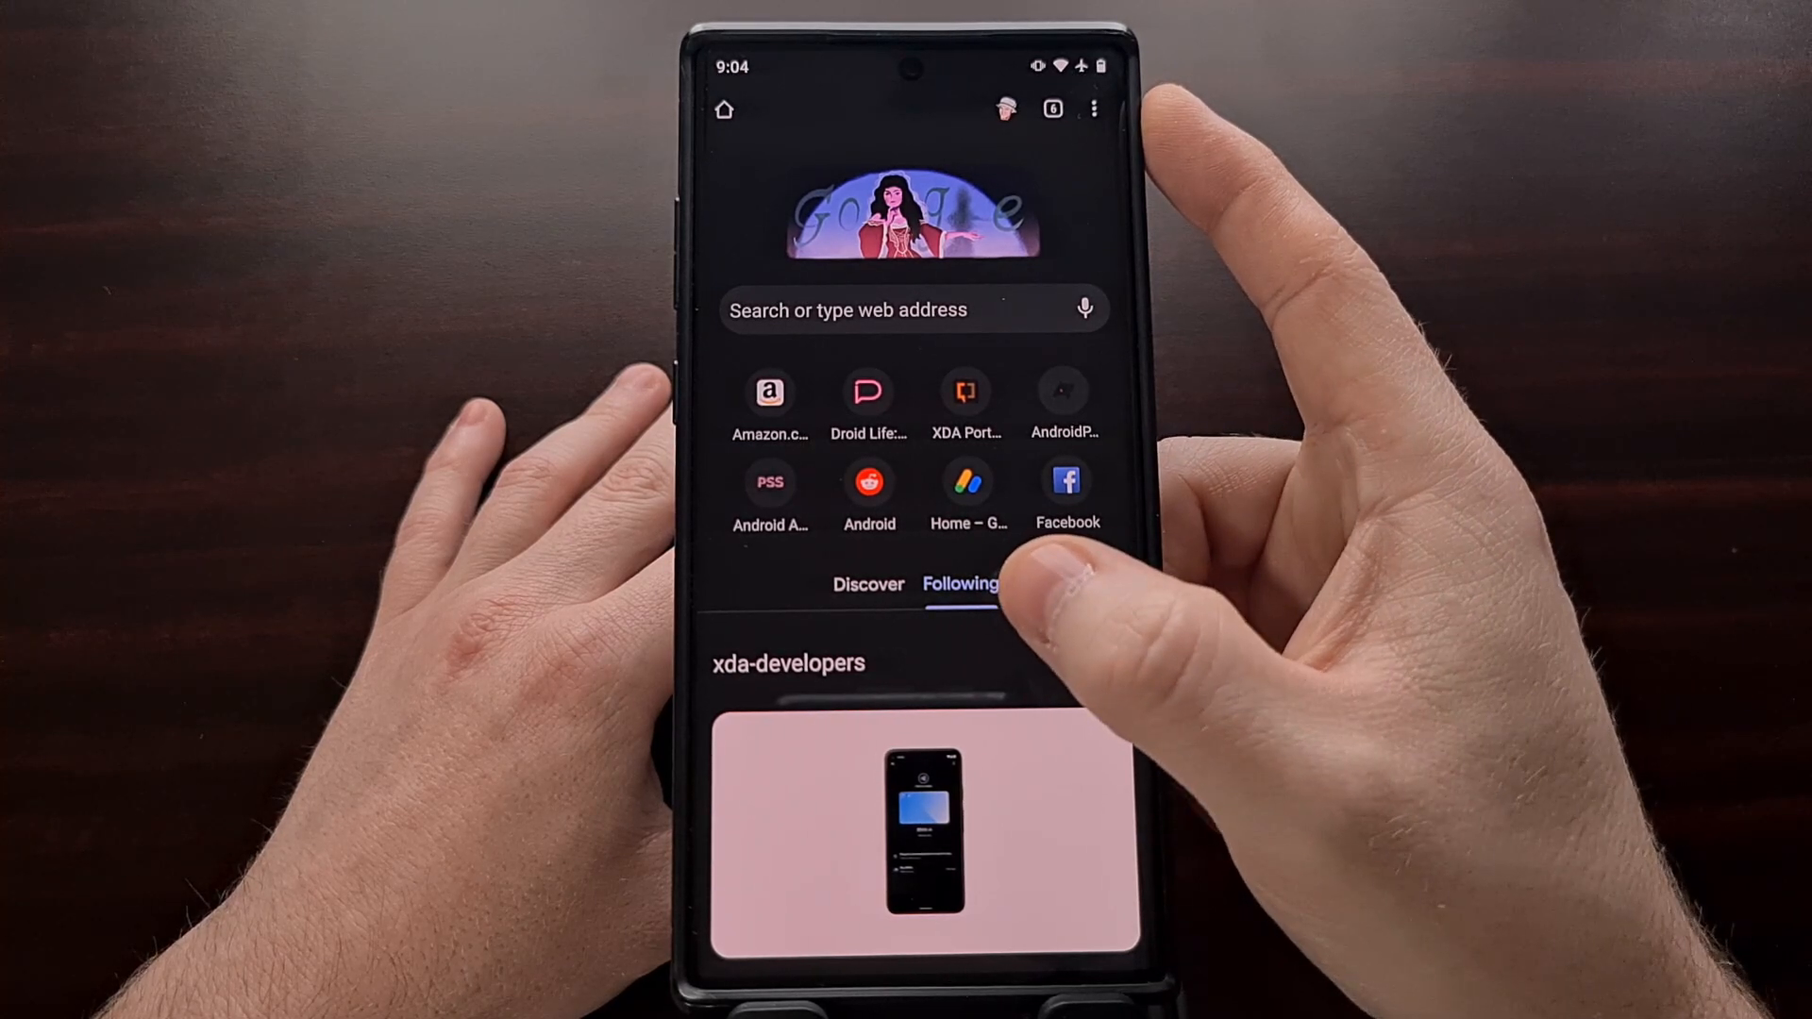
pyautogui.click(869, 583)
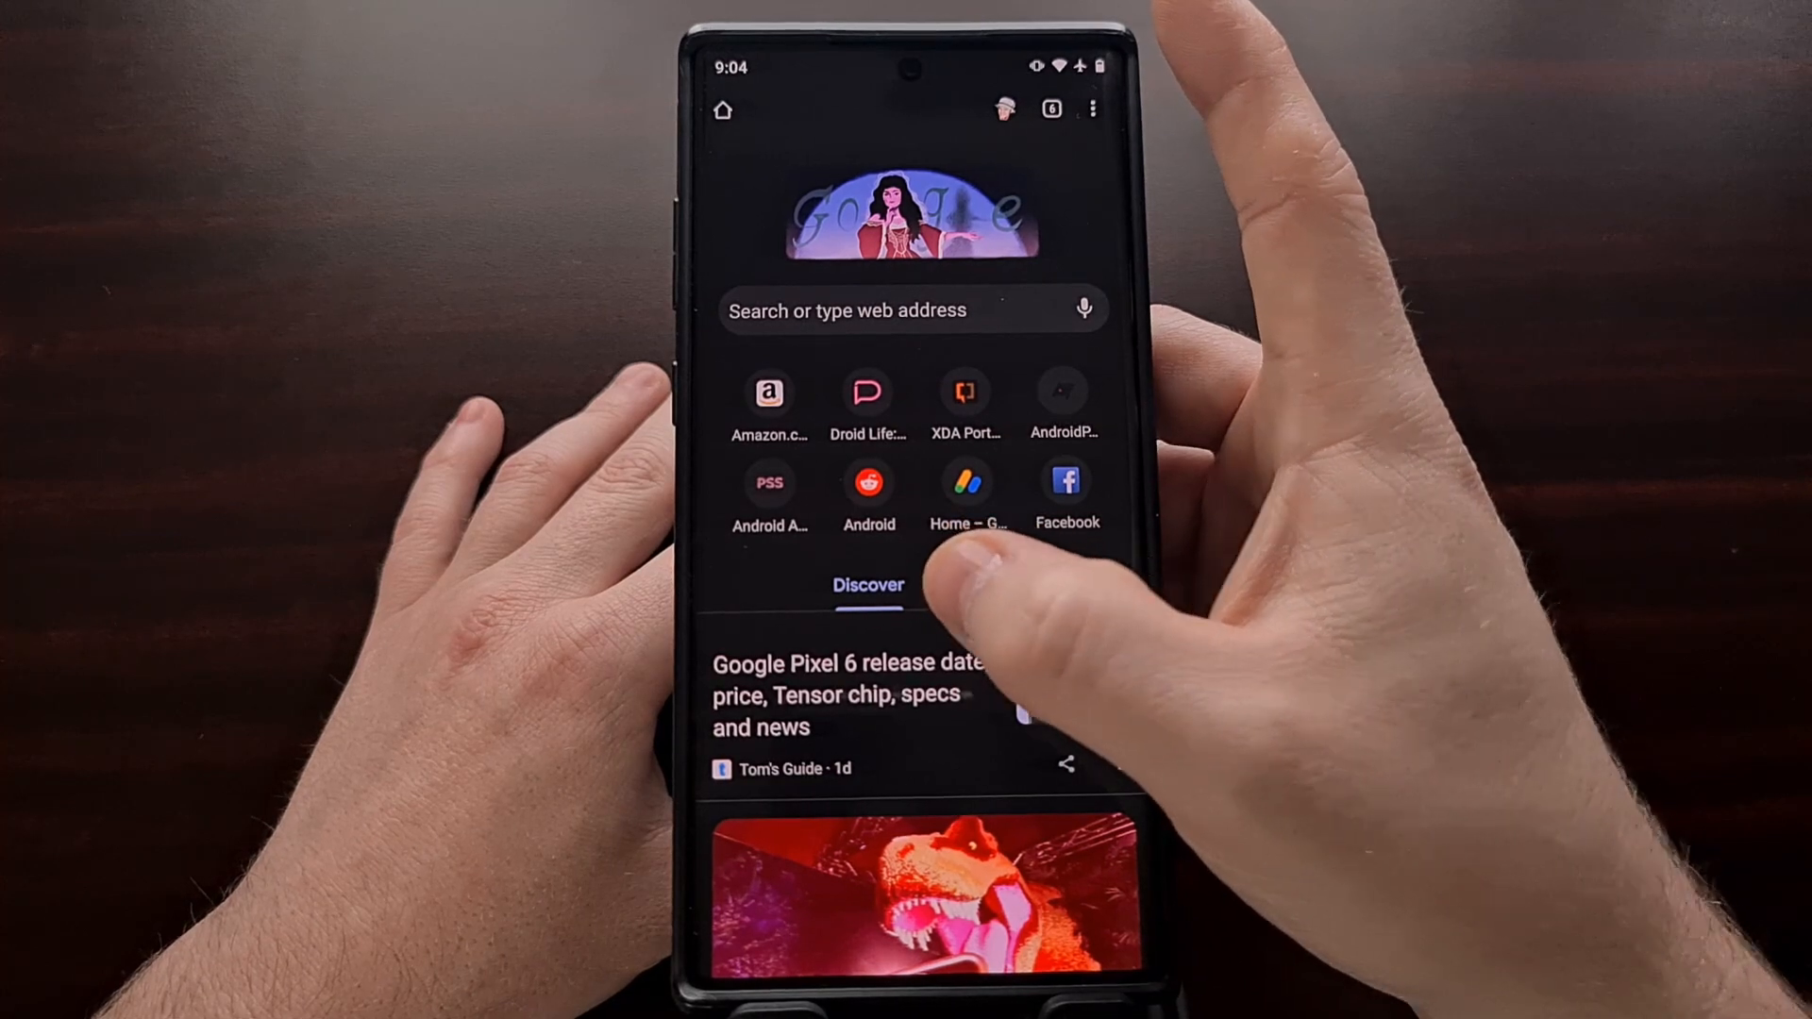
pyautogui.click(961, 583)
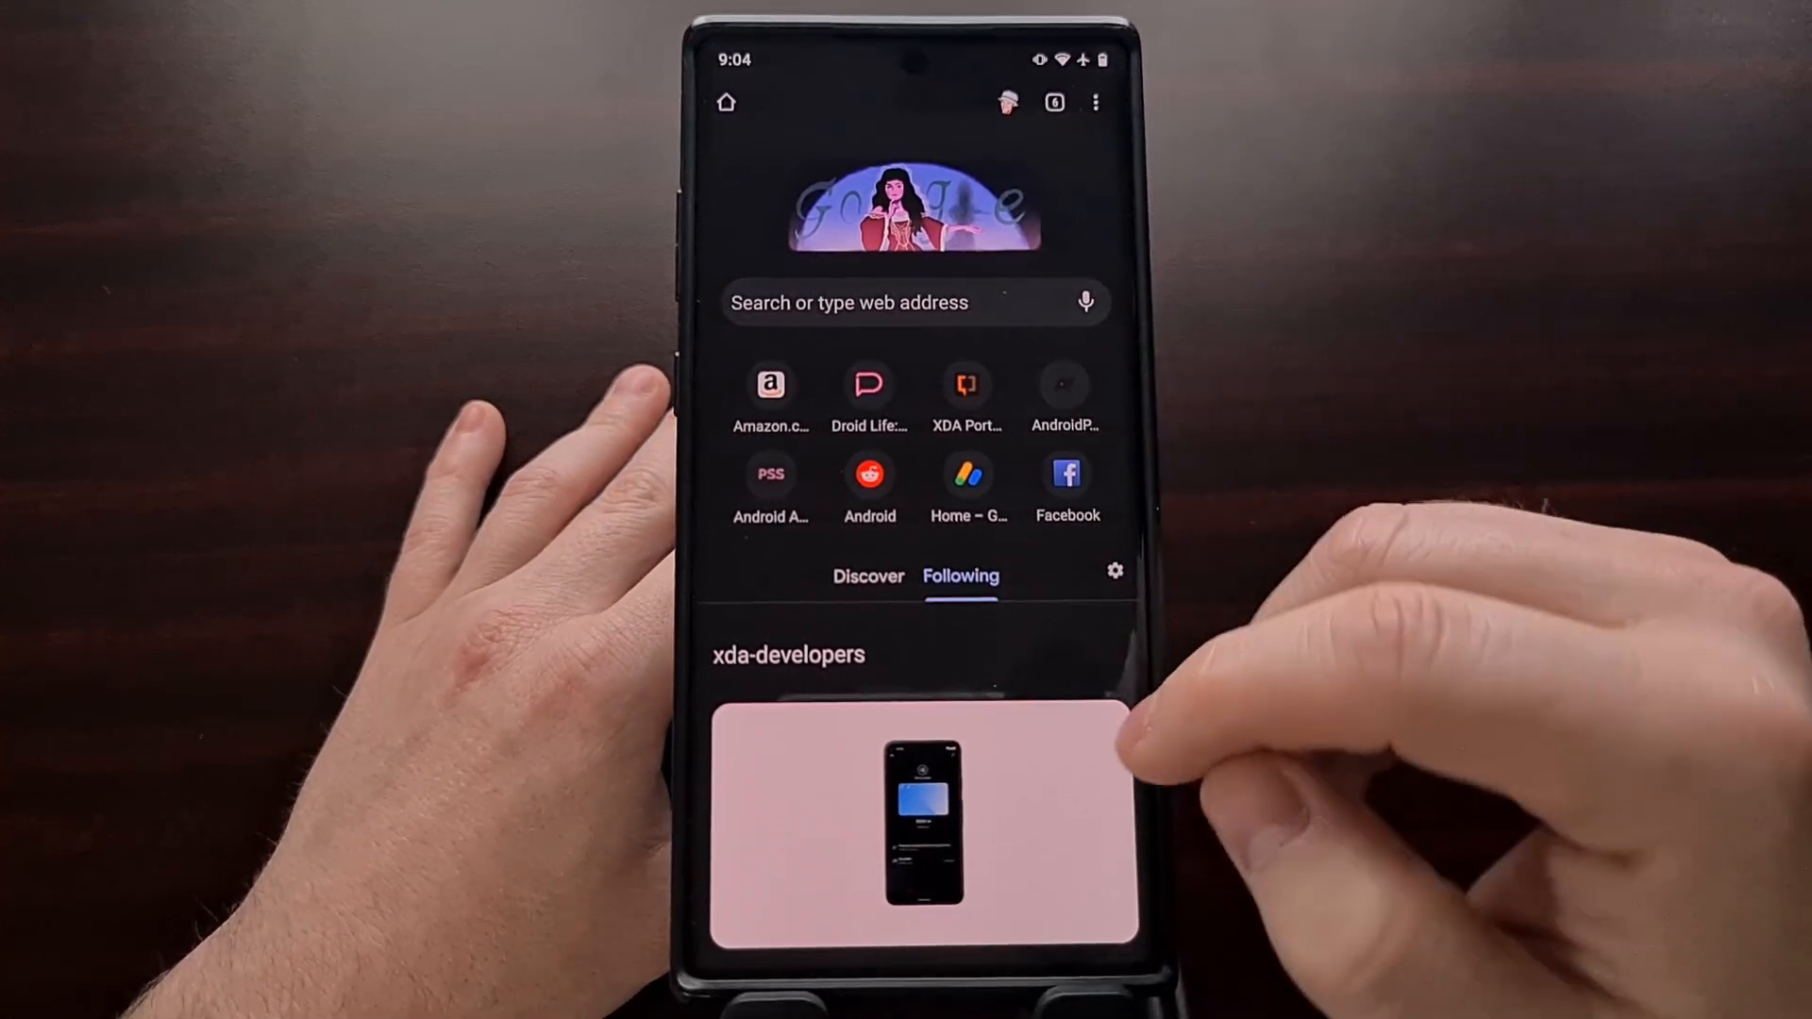
pyautogui.scroll(-3)
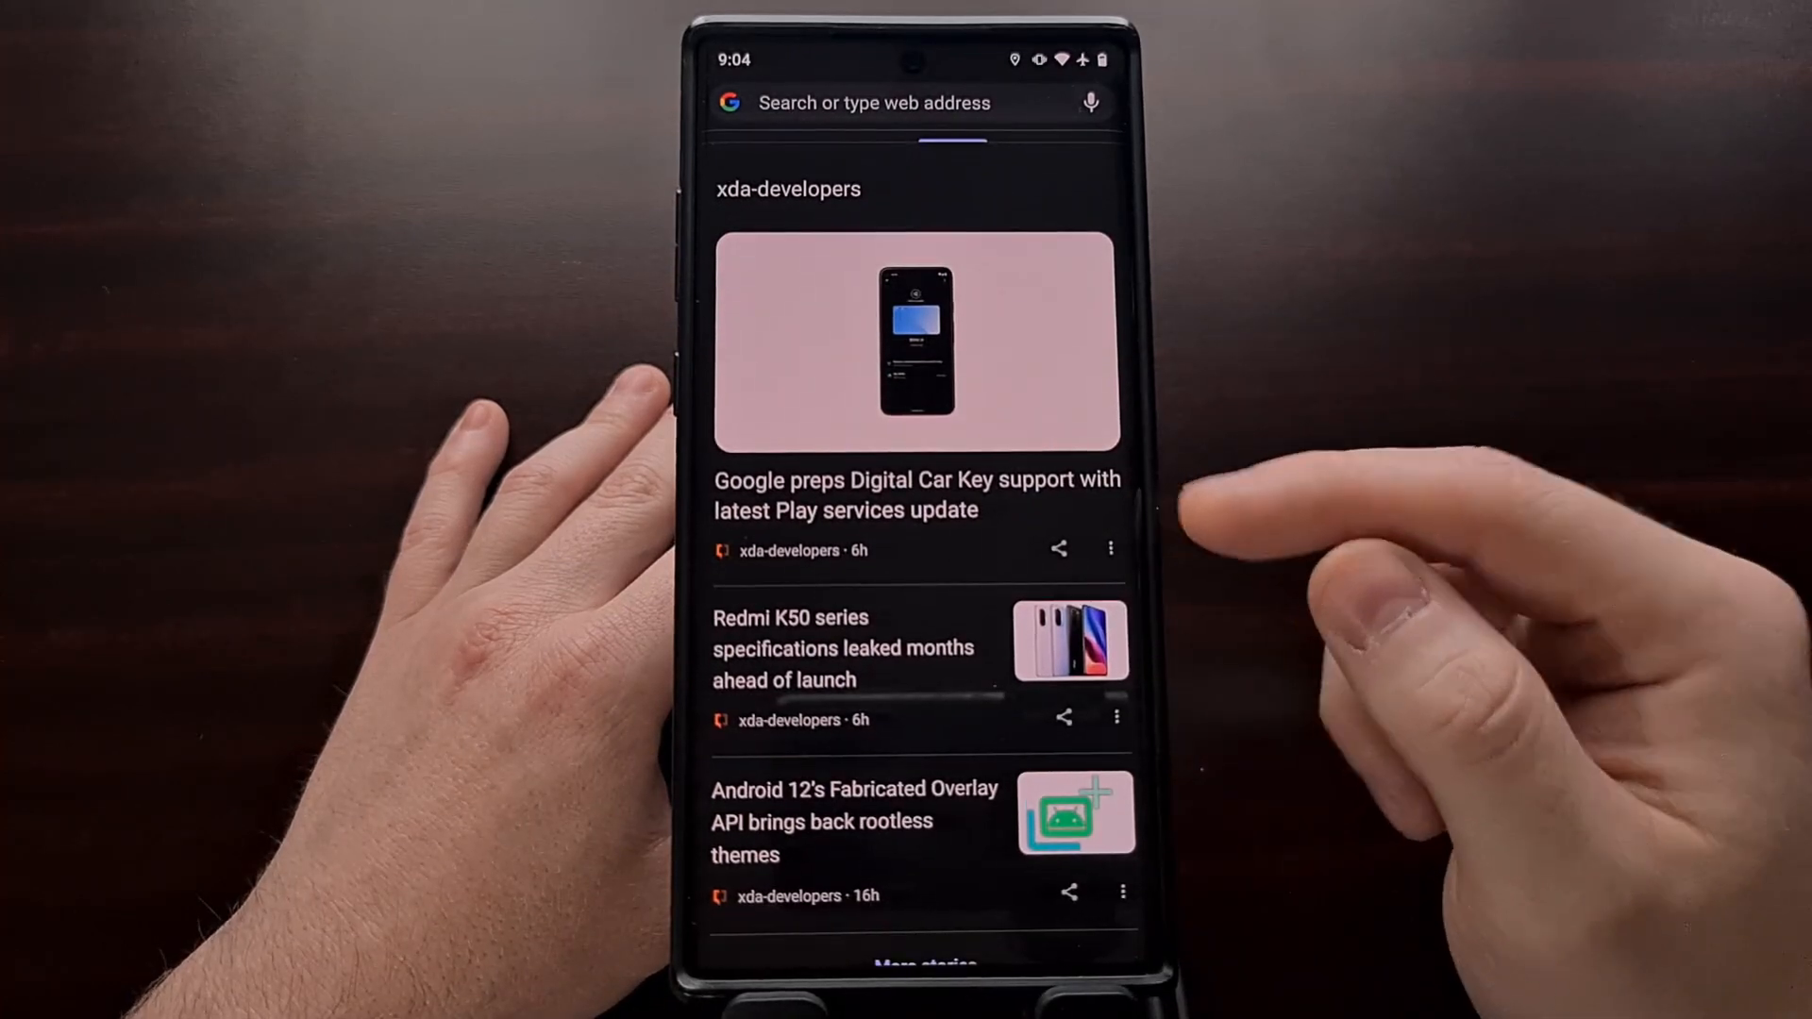
pyautogui.scroll(-3)
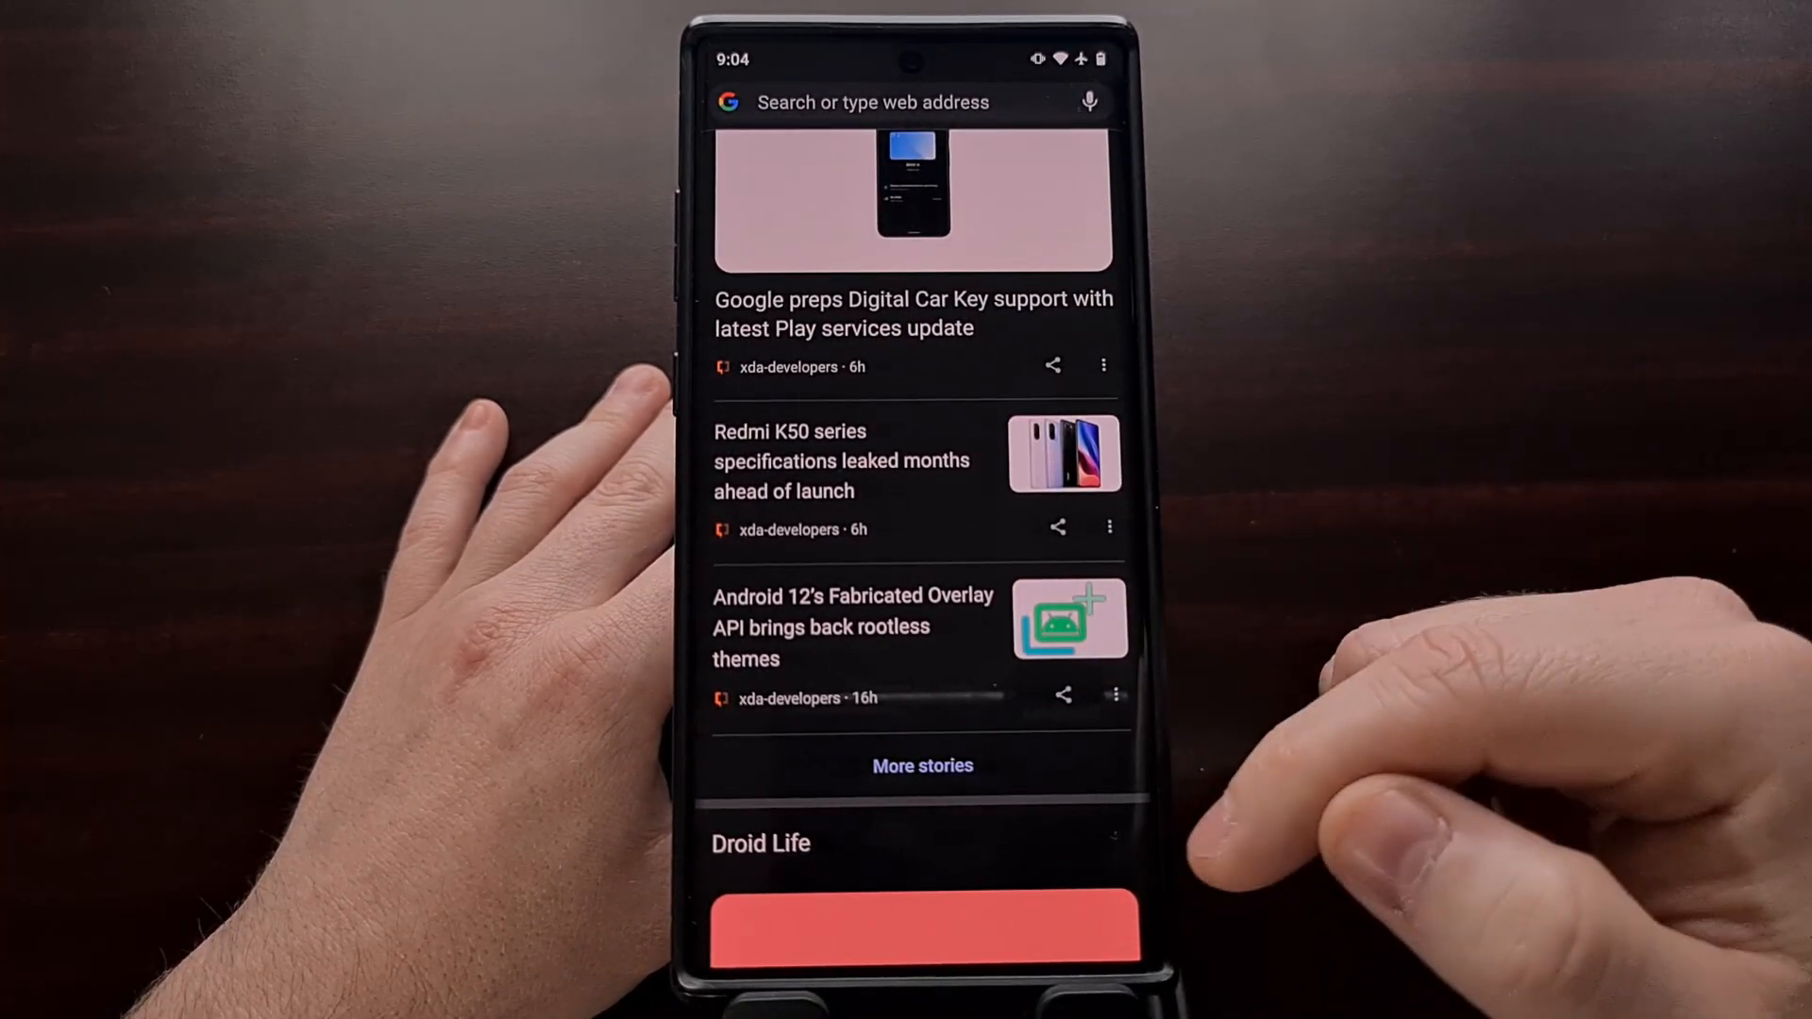
pyautogui.scroll(-3)
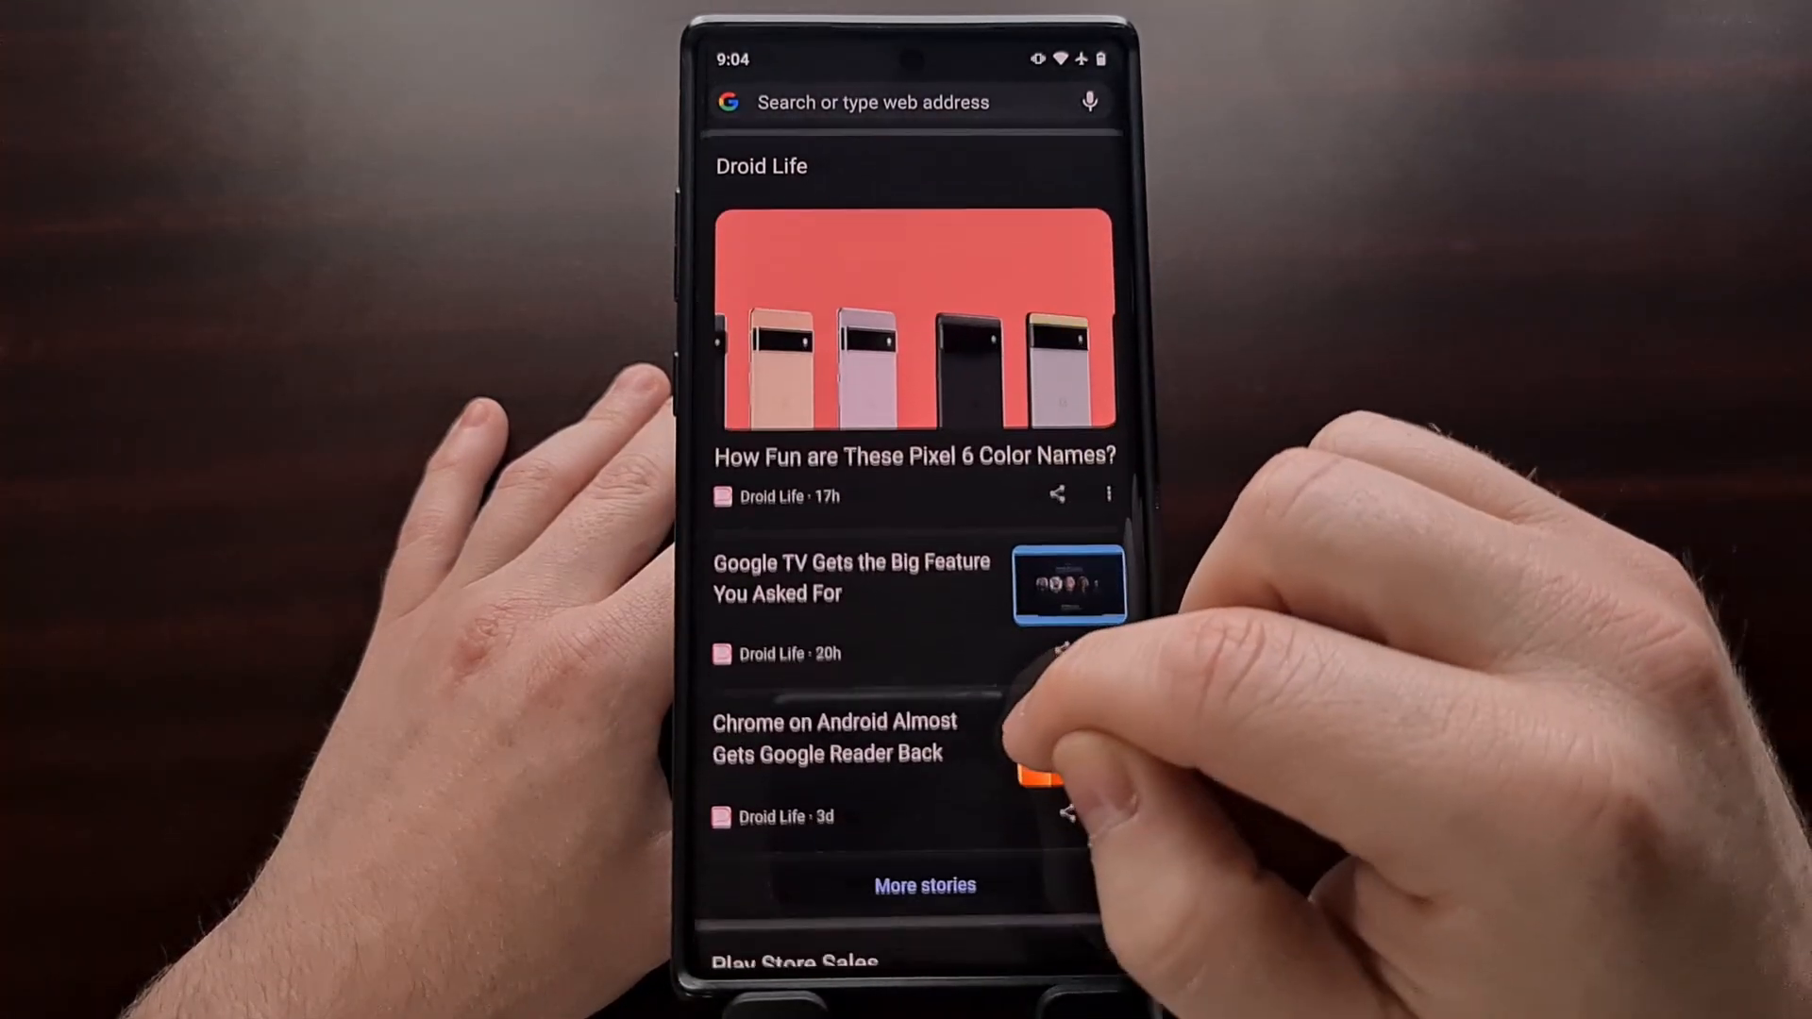
pyautogui.scroll(-3)
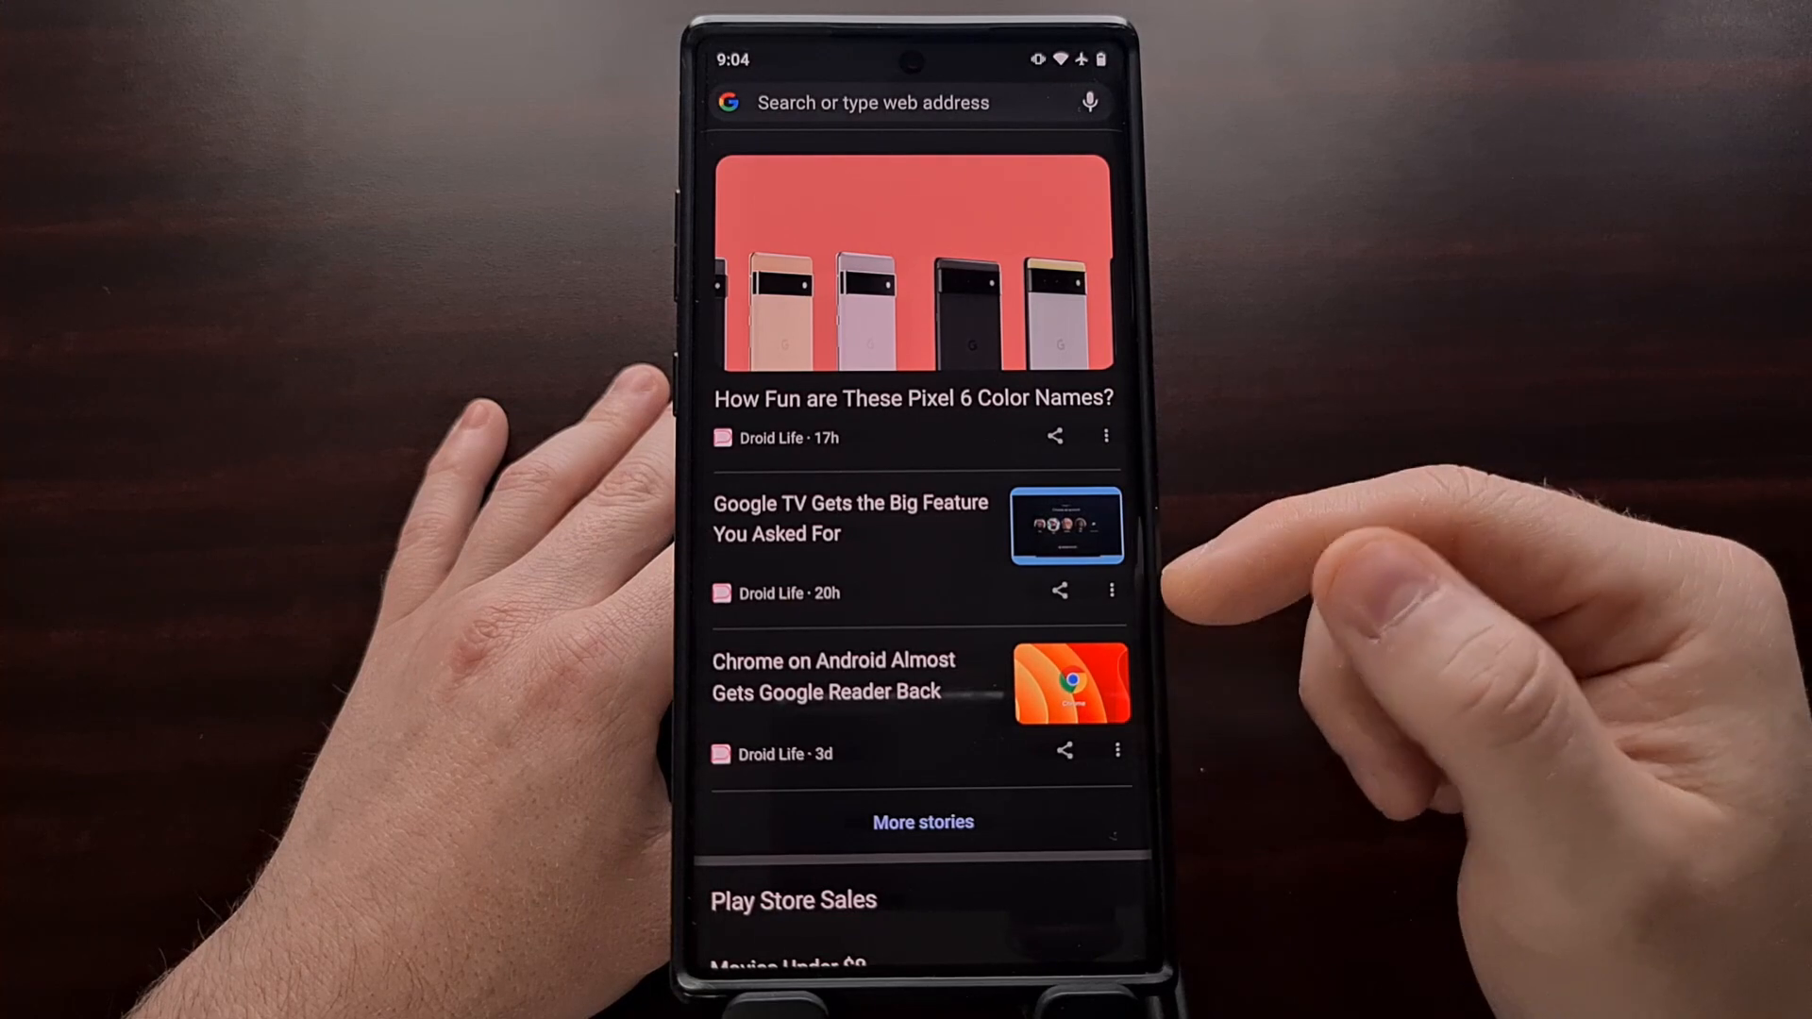
pyautogui.scroll(-3)
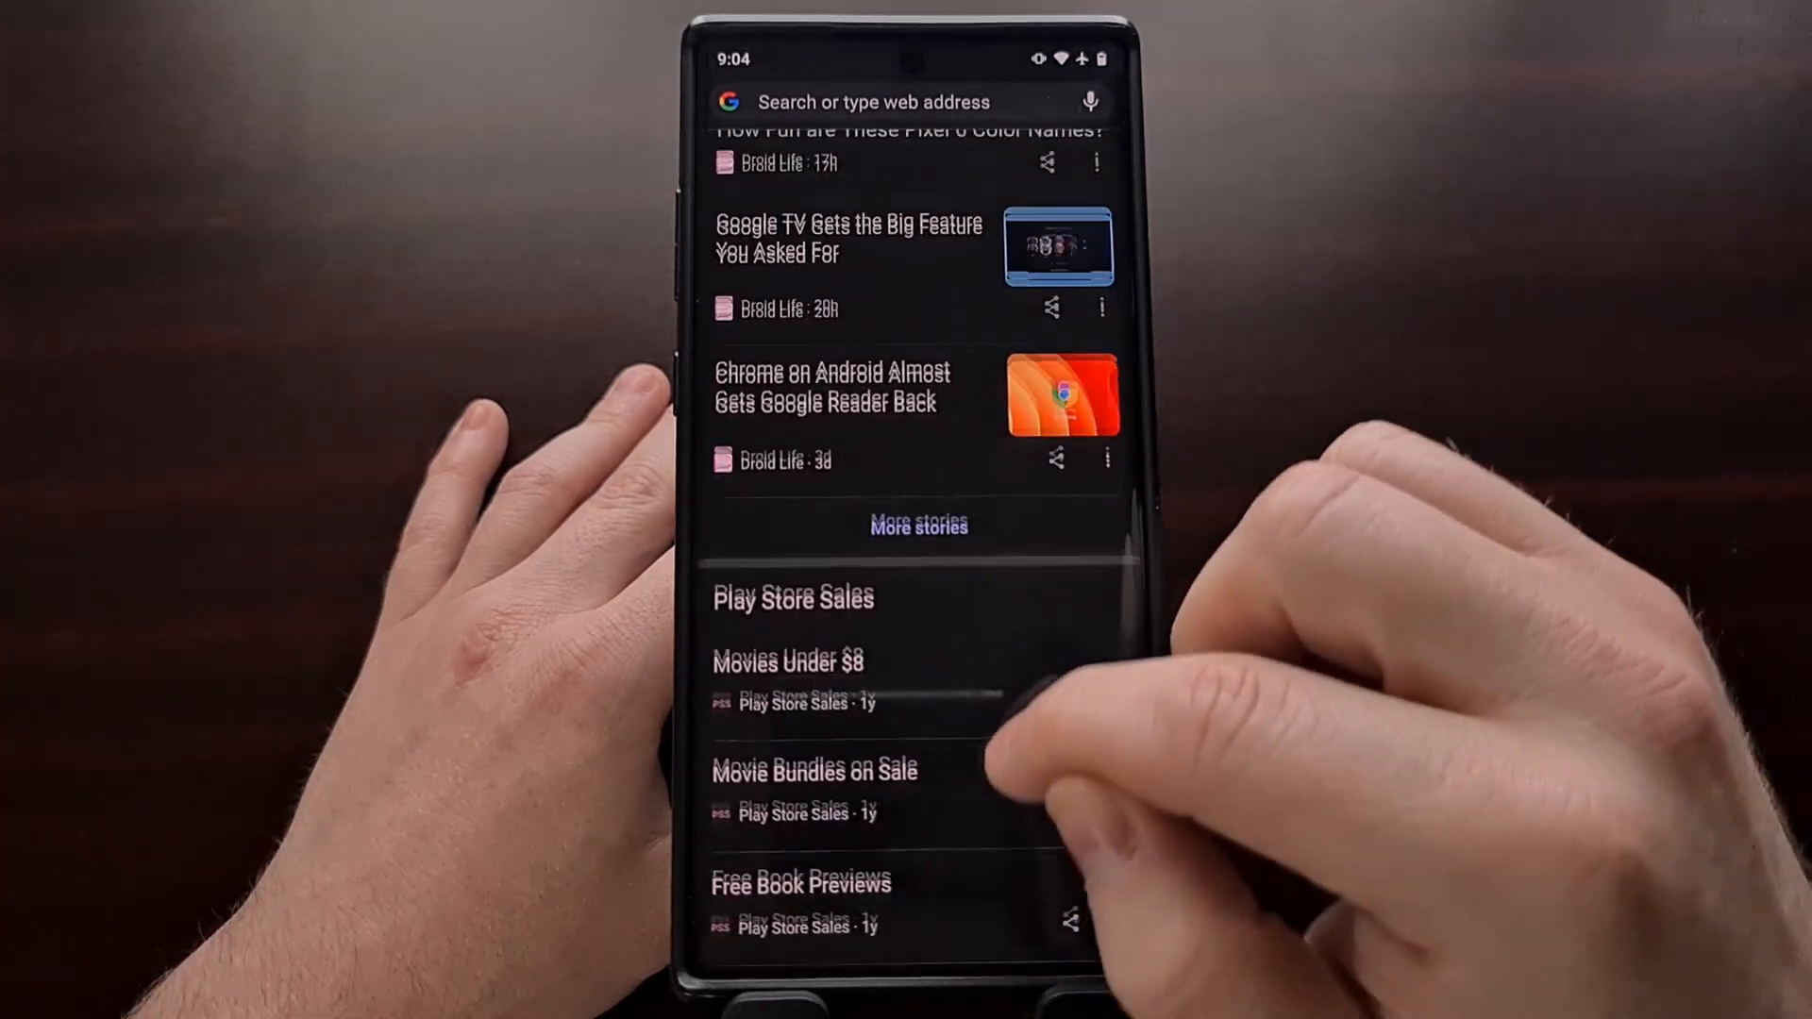